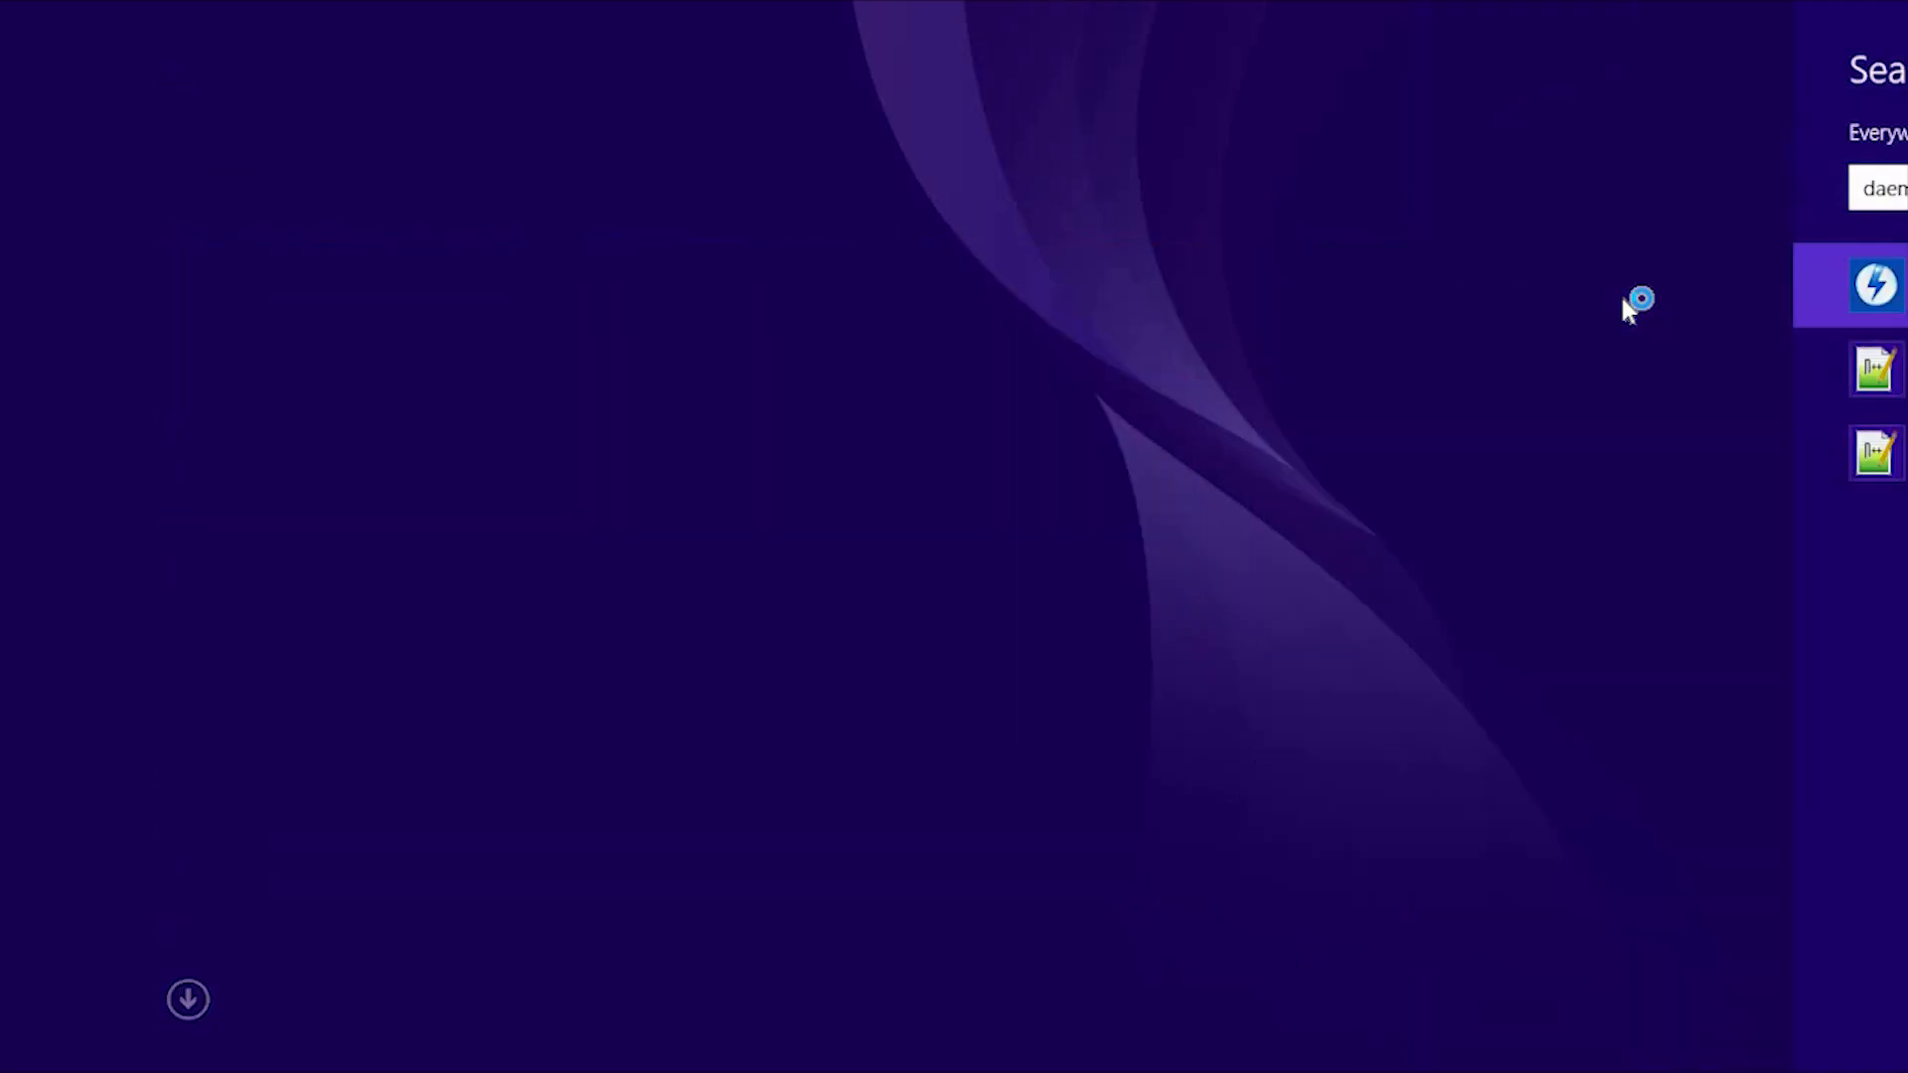
Launch DAEMON Tools Lite from the 'daemon' Start search results.
click(1875, 285)
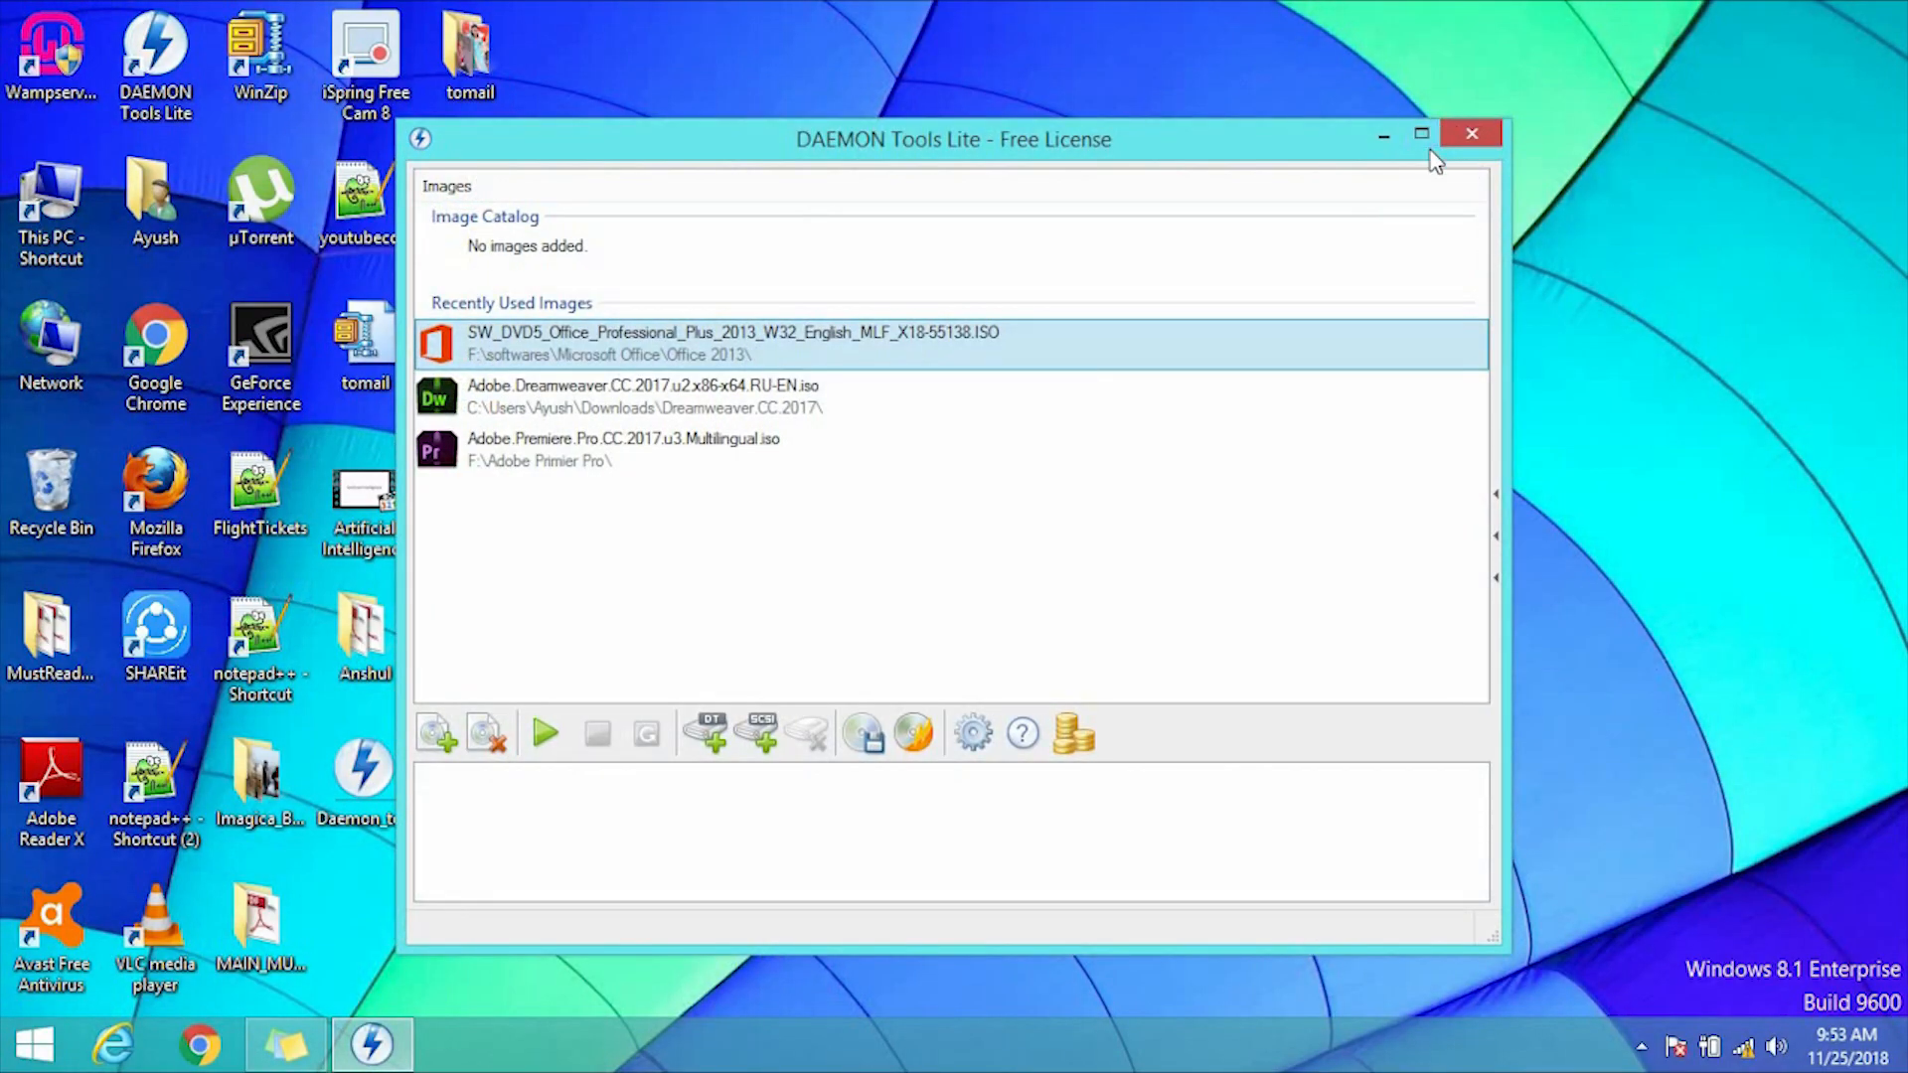
Maximize DAEMON Tools Lite and add a new empty DT virtual drive I:.
click(1420, 134)
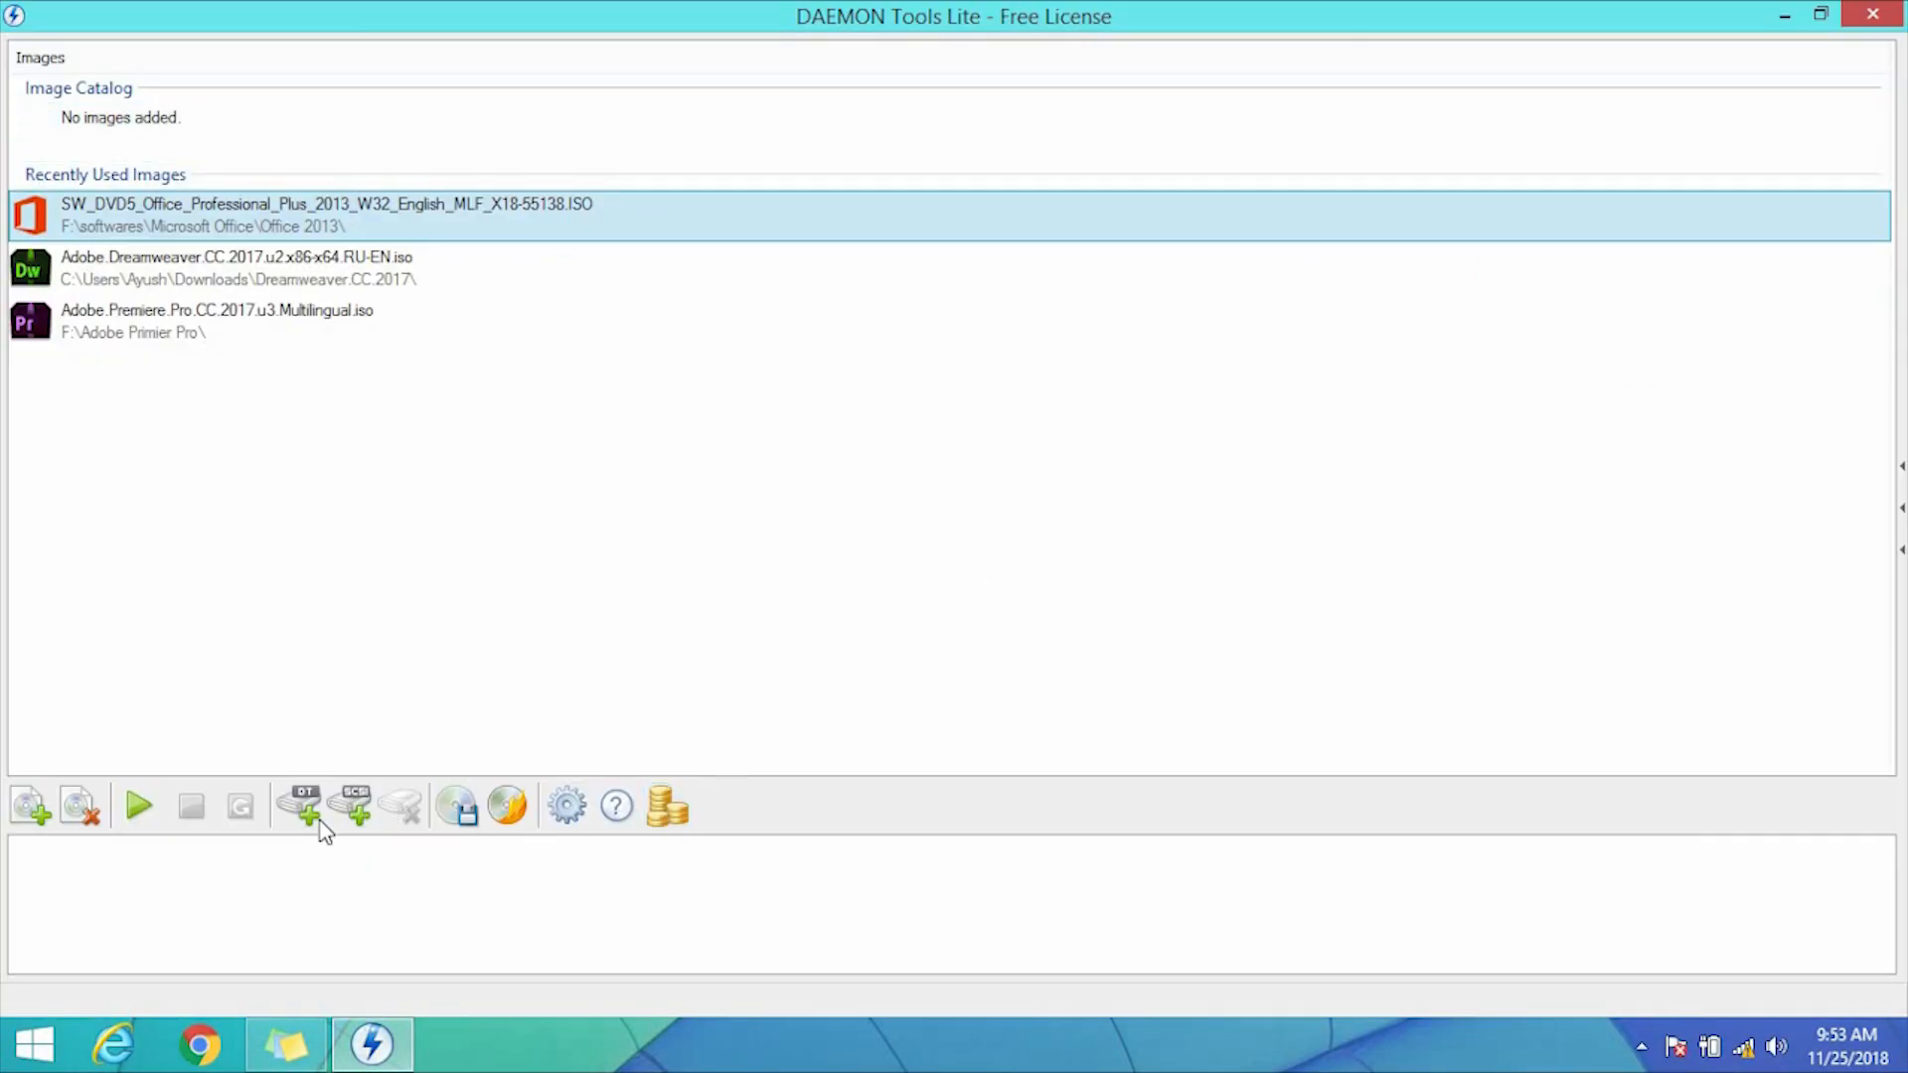
mouse_move(297, 806)
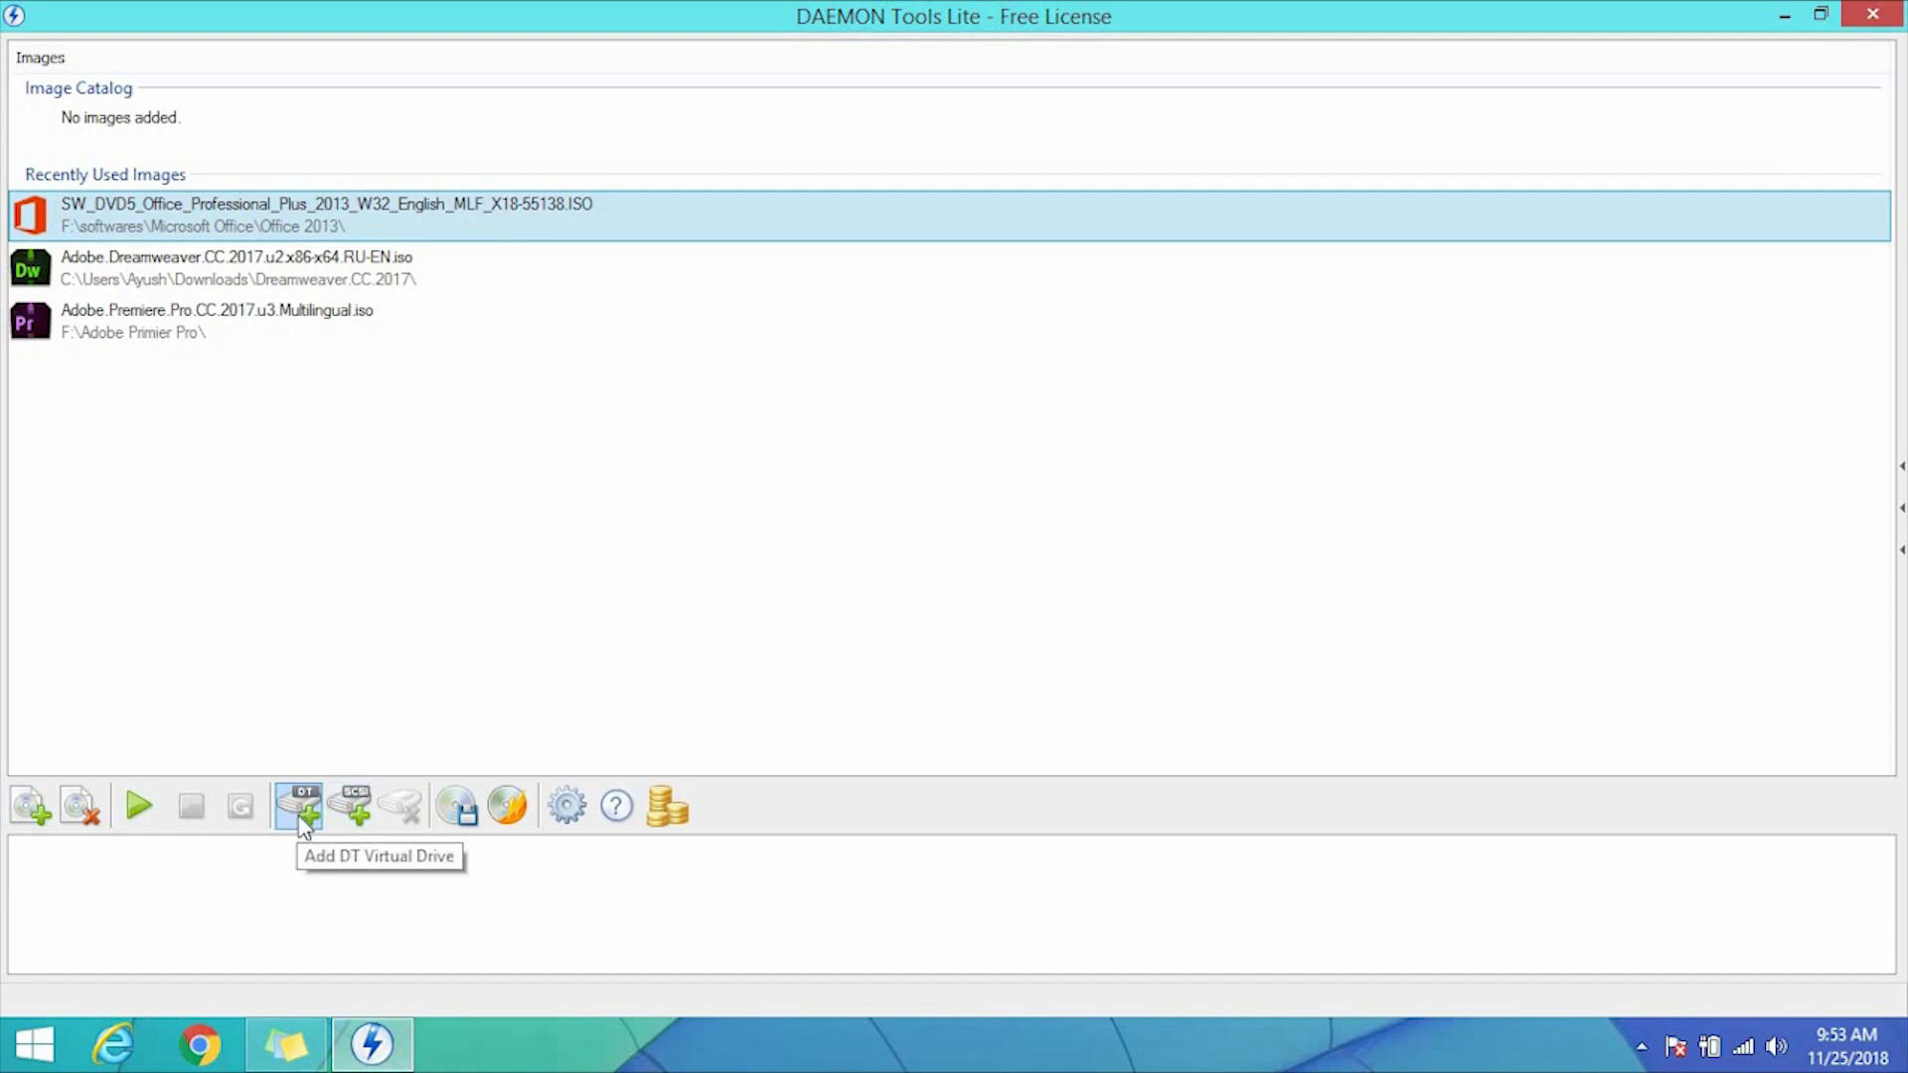
click(296, 806)
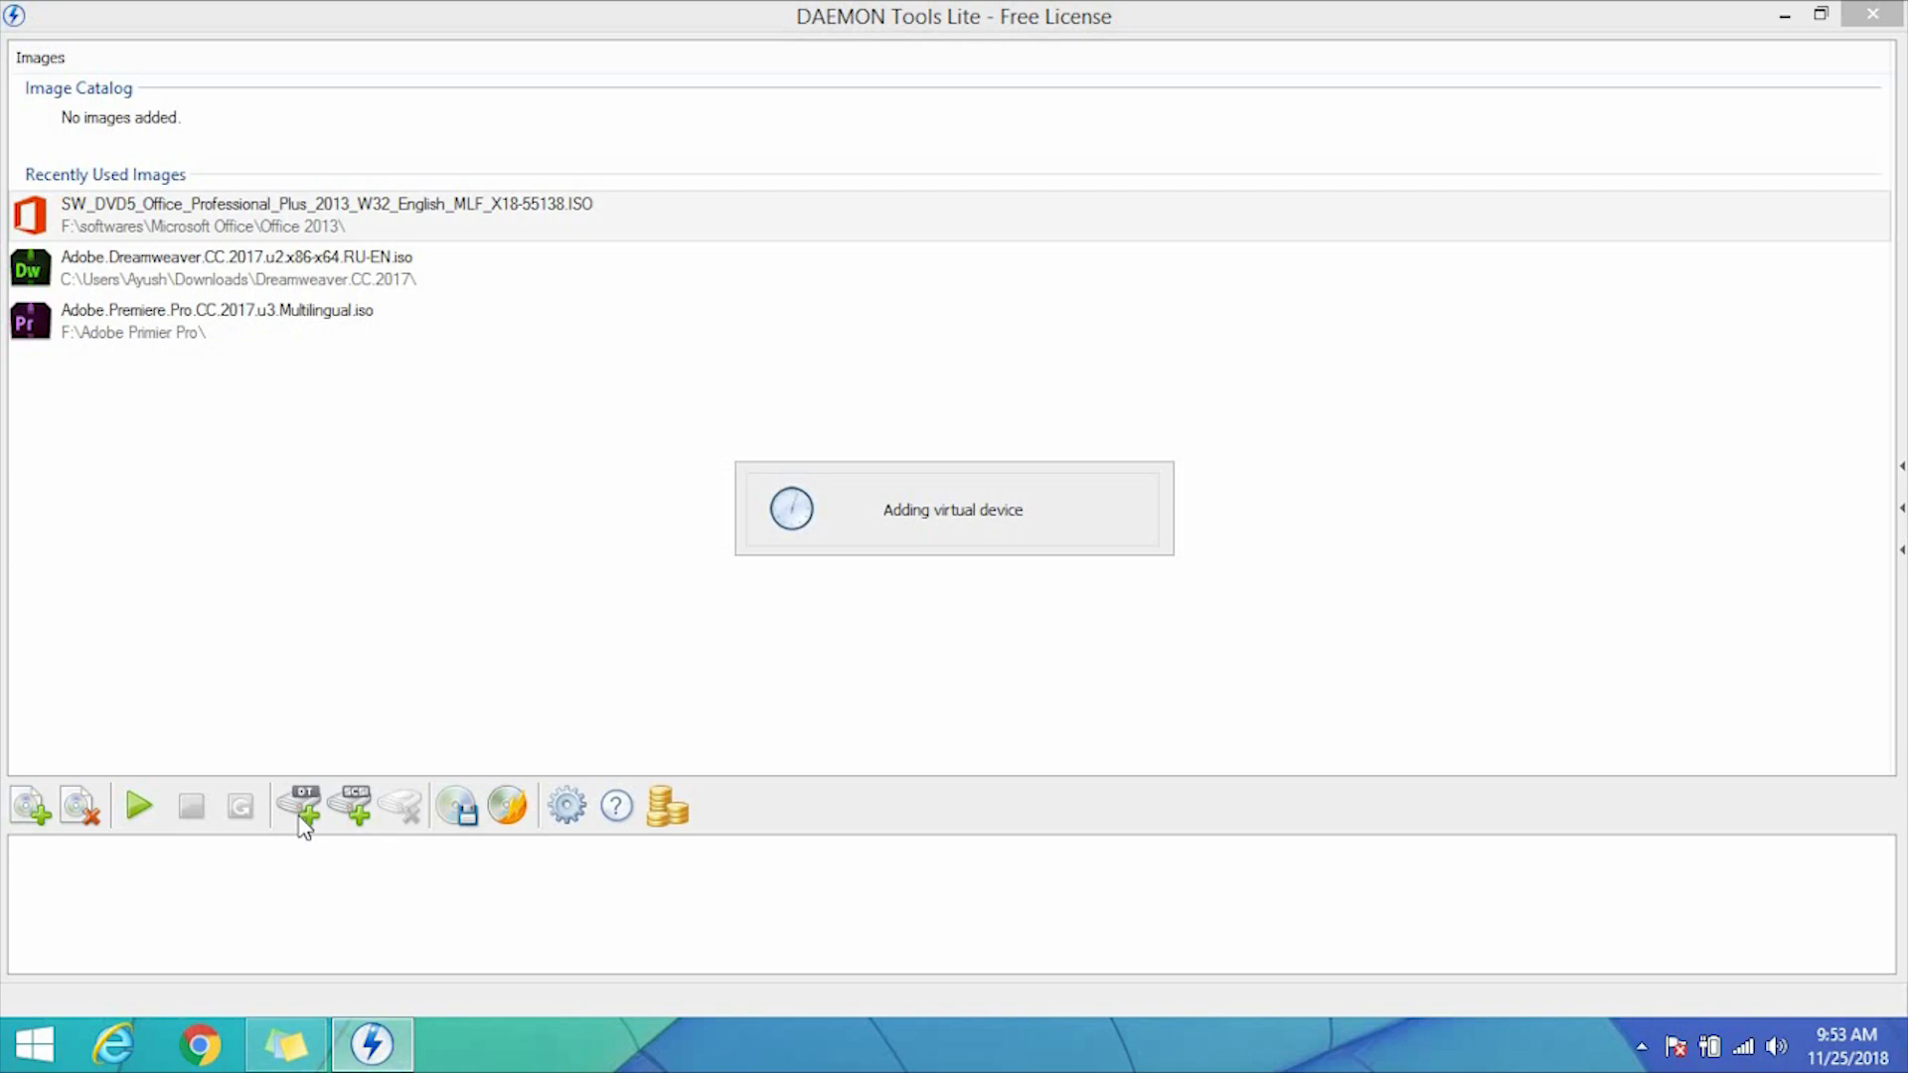
click(293, 806)
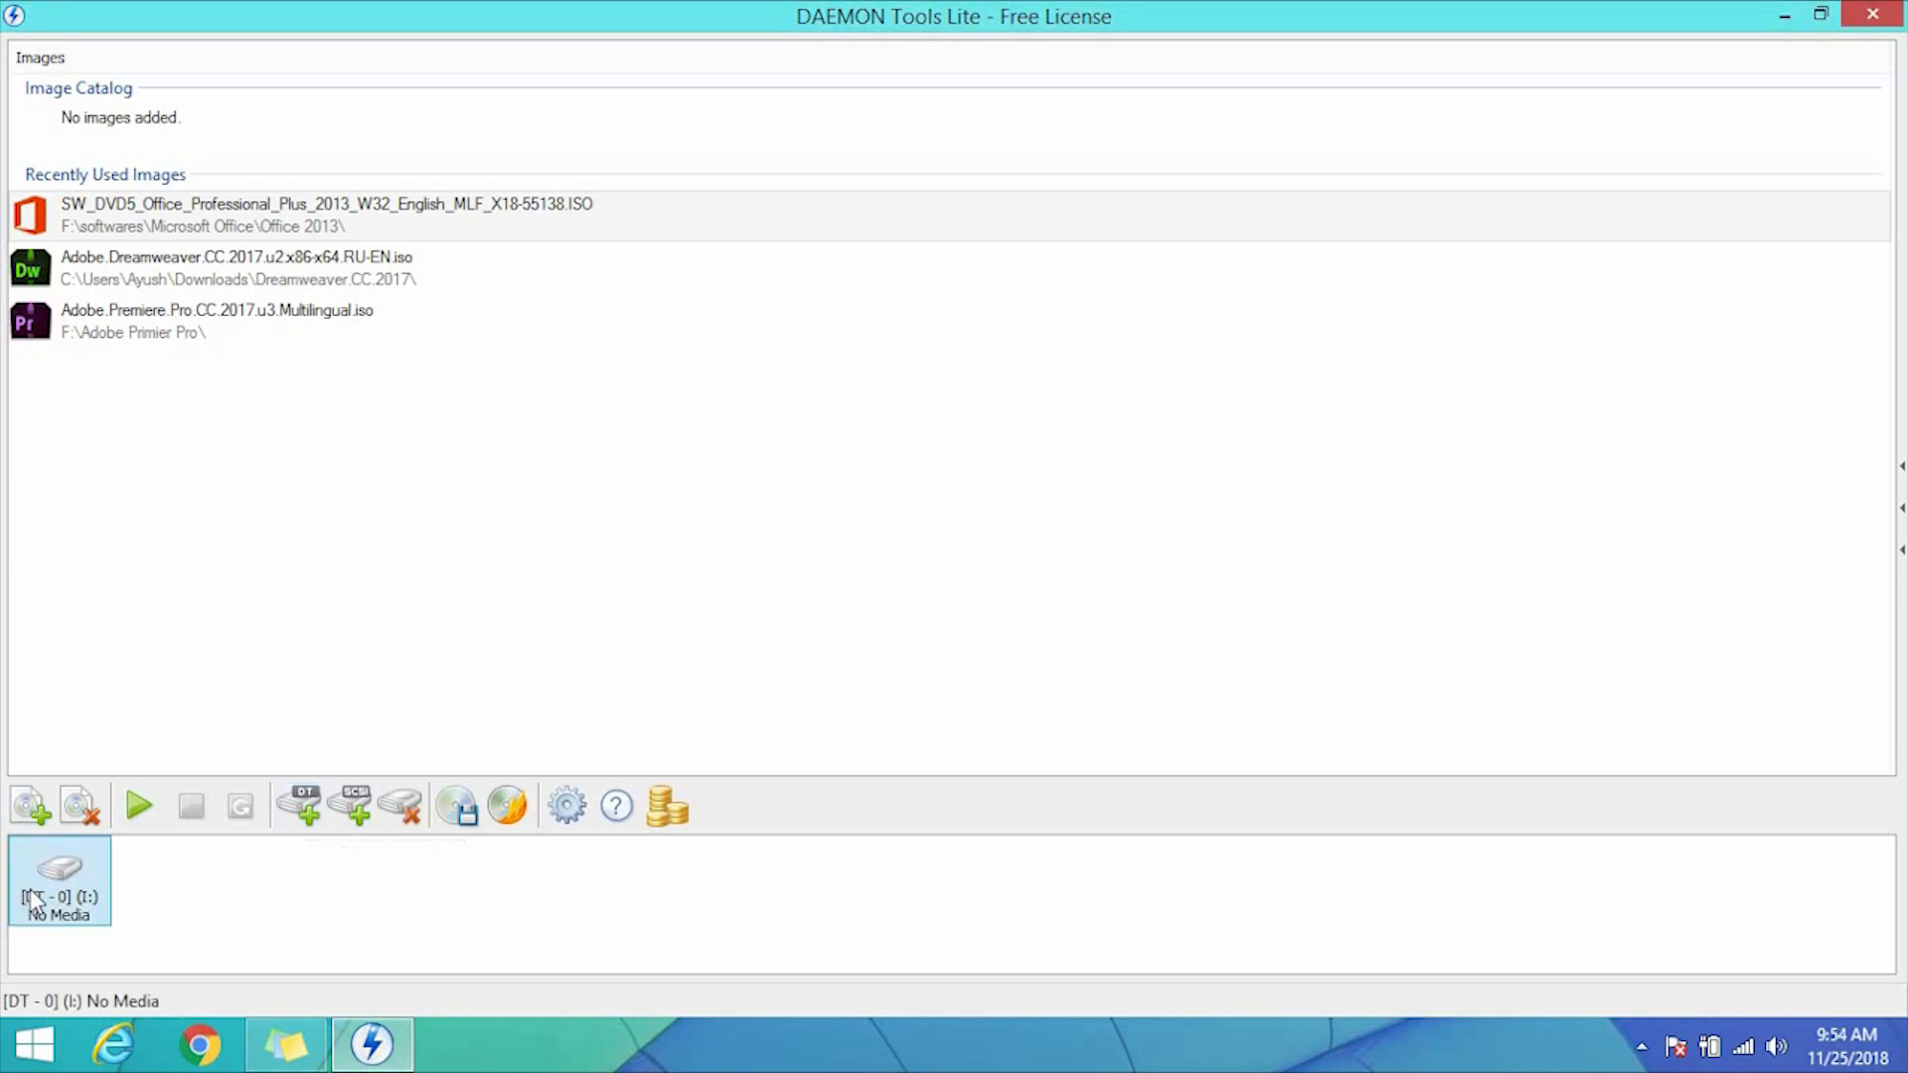
mouse_move(29, 806)
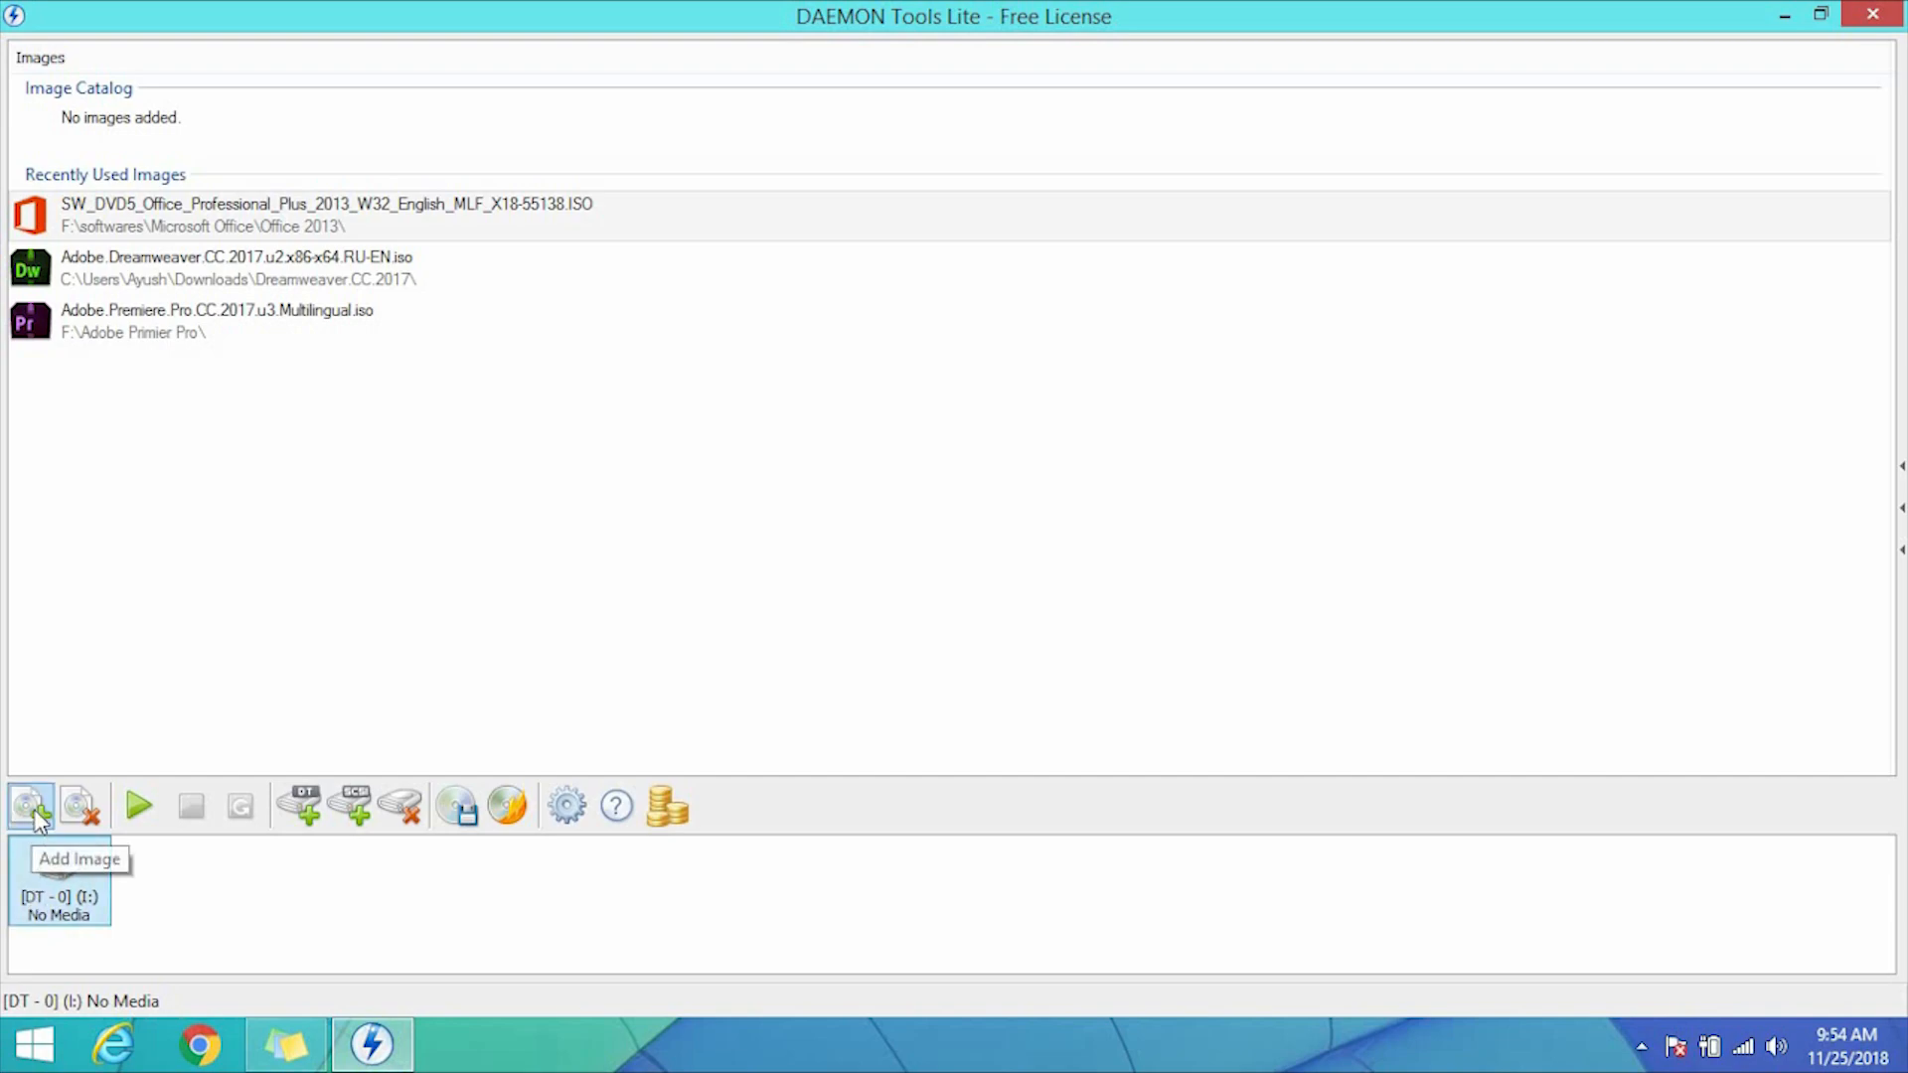
mouse_move(22, 791)
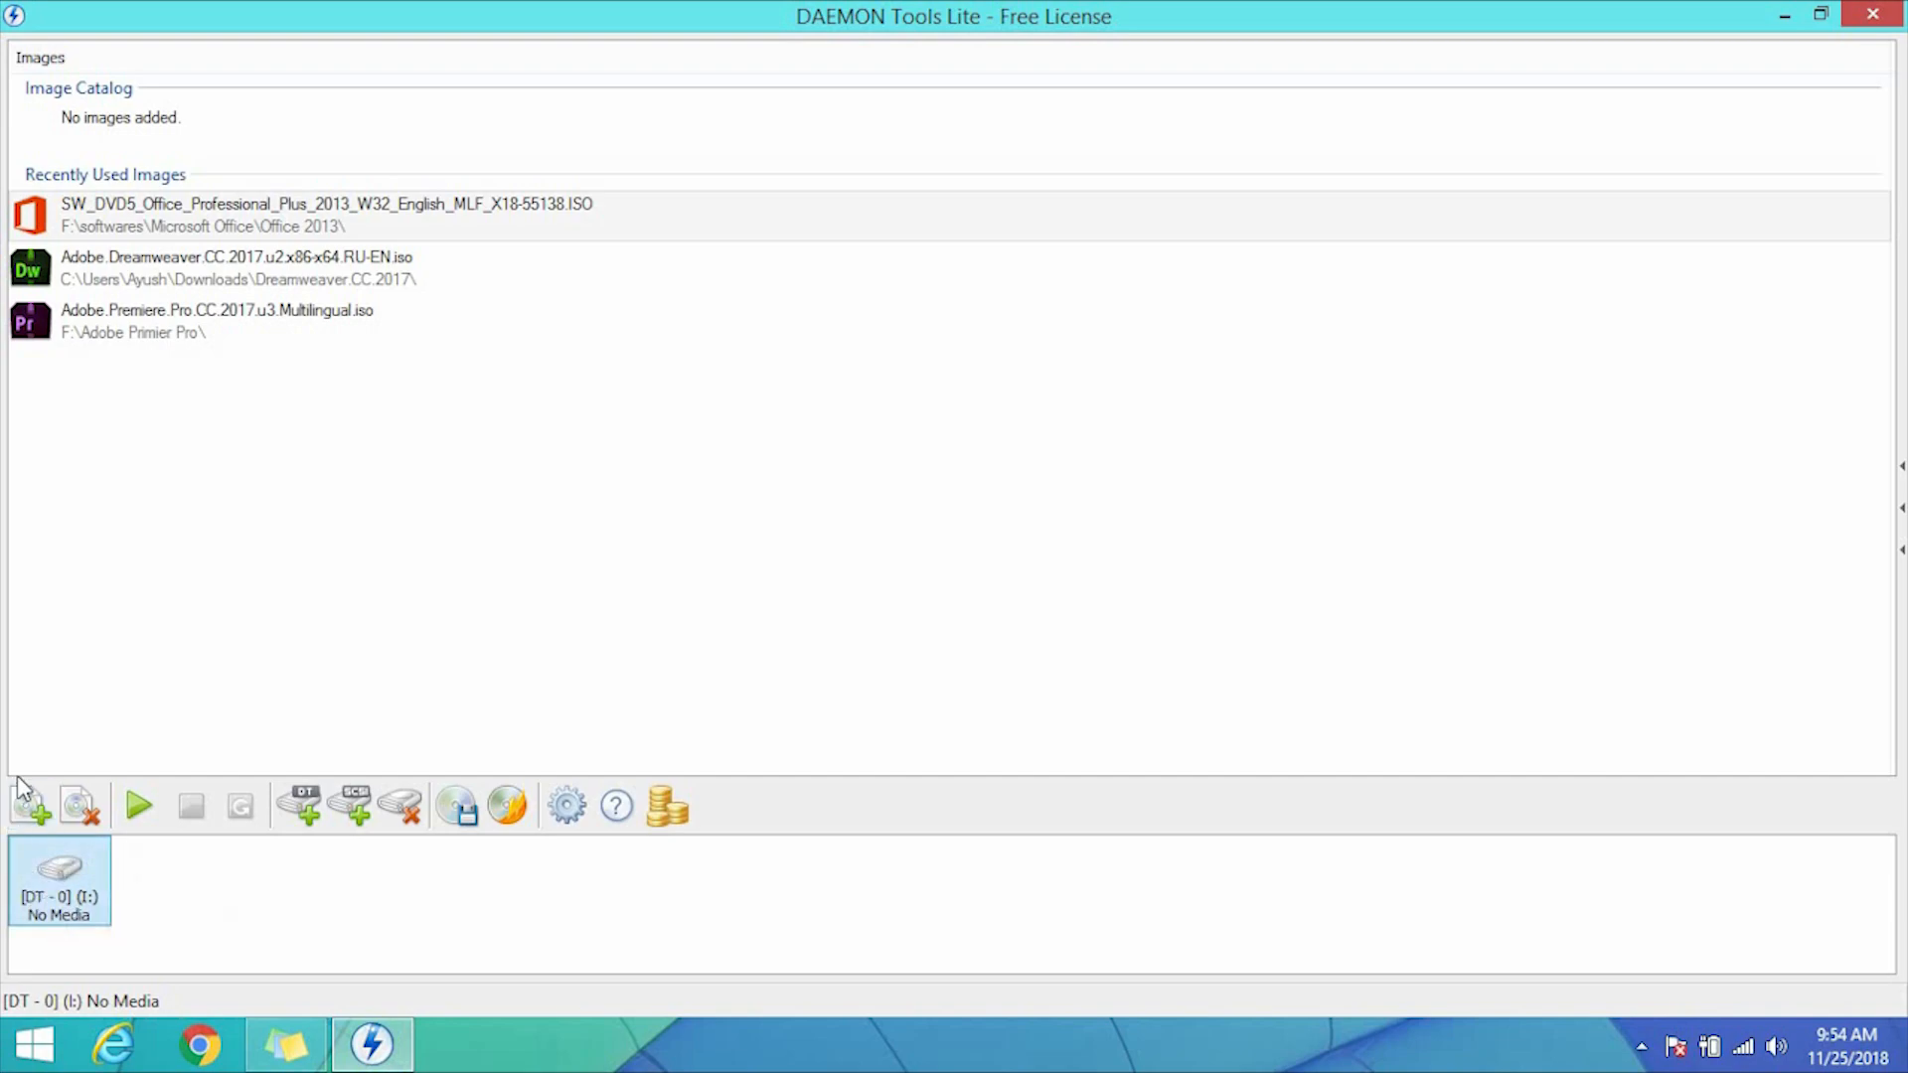
Add the Office 2013 ISO file to the image catalog.
click(29, 806)
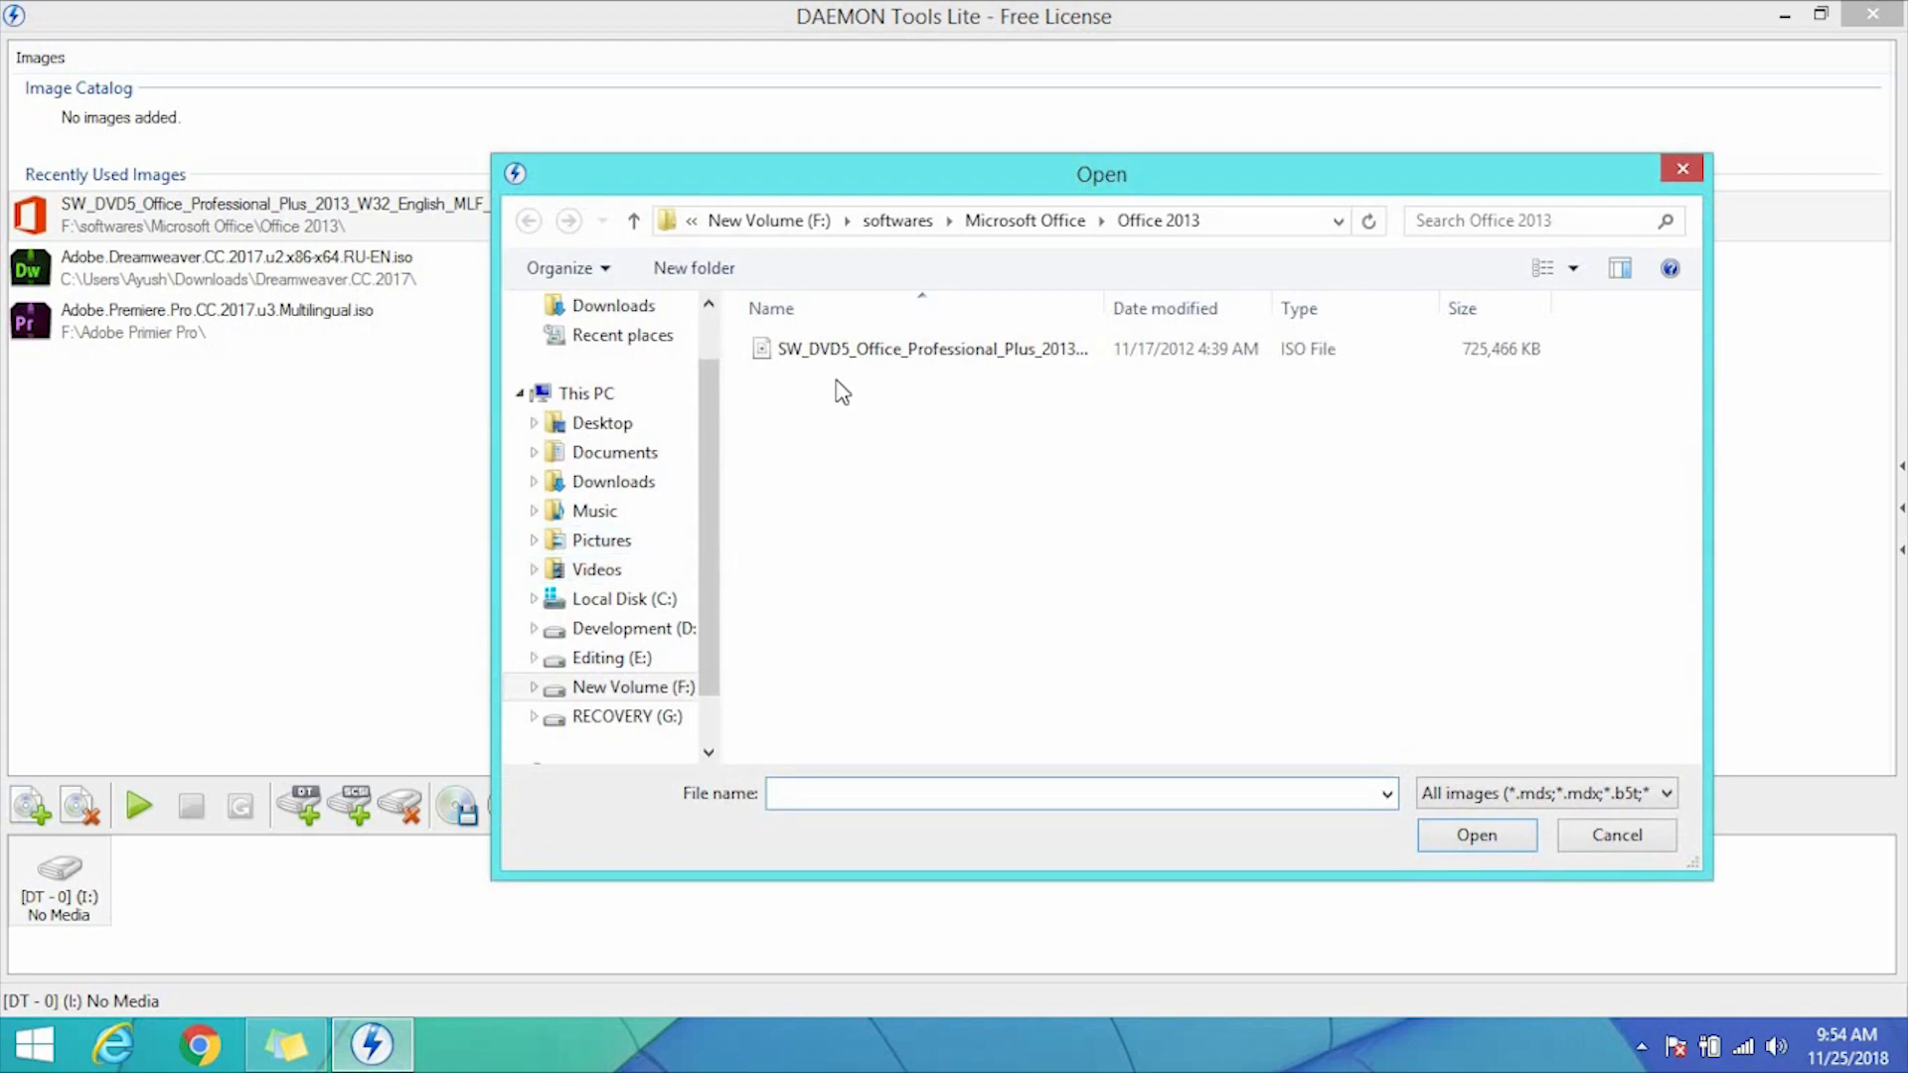
click(932, 349)
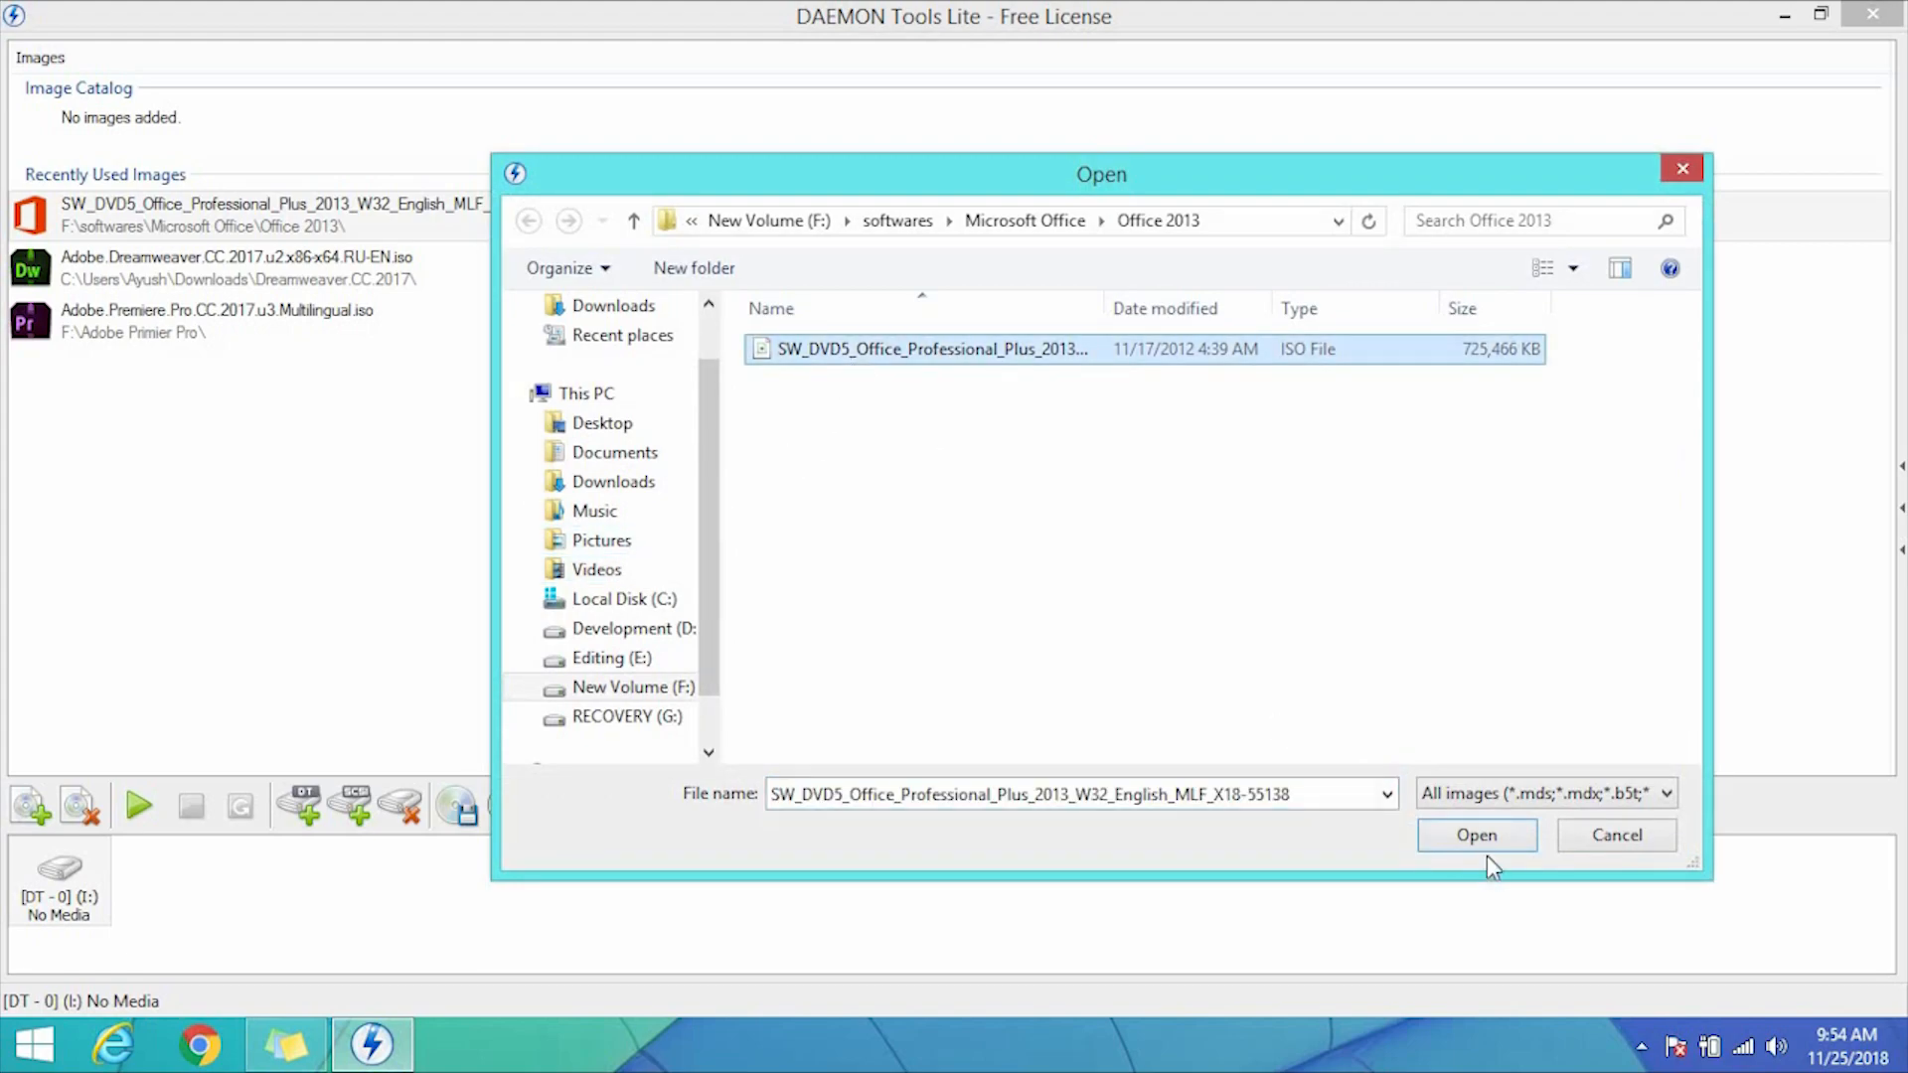
click(1476, 835)
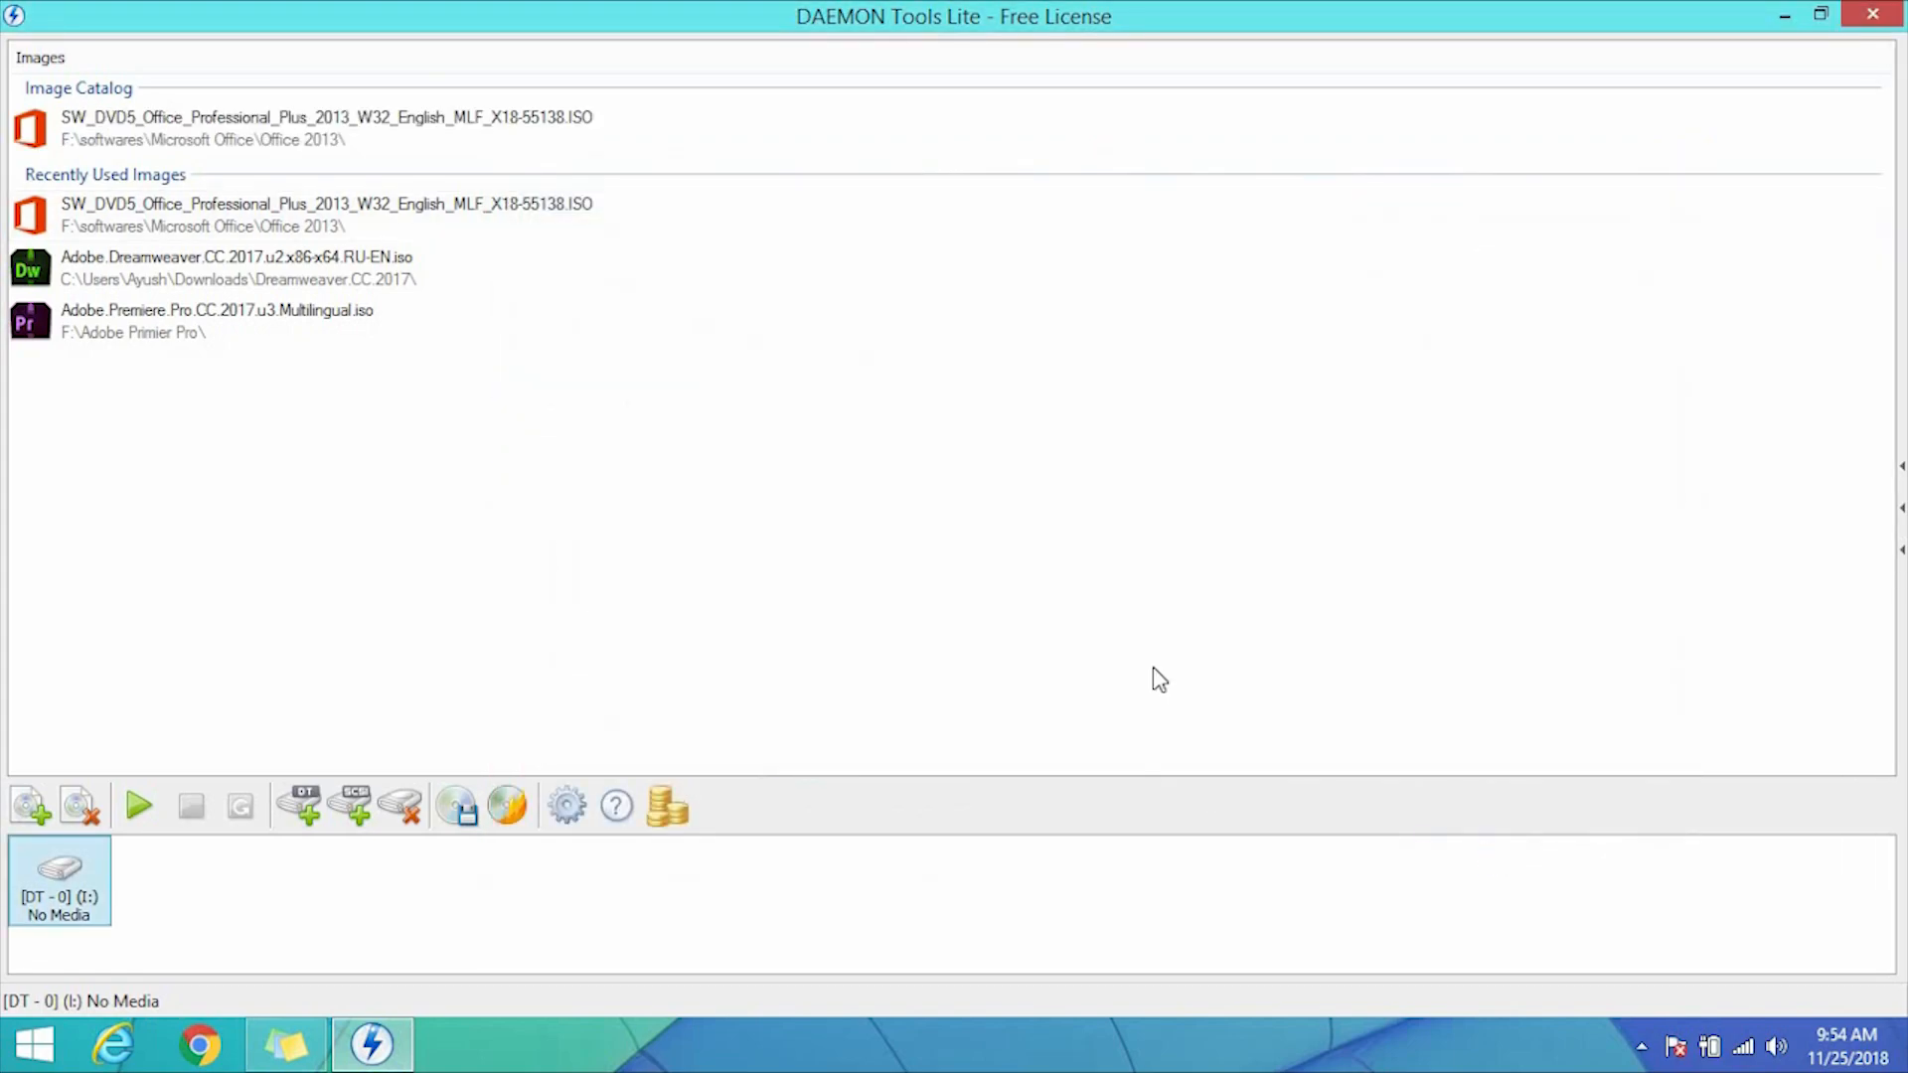
Mount the Office 2013 image from the catalog onto virtual drive DT-0 (I:).
click(326, 126)
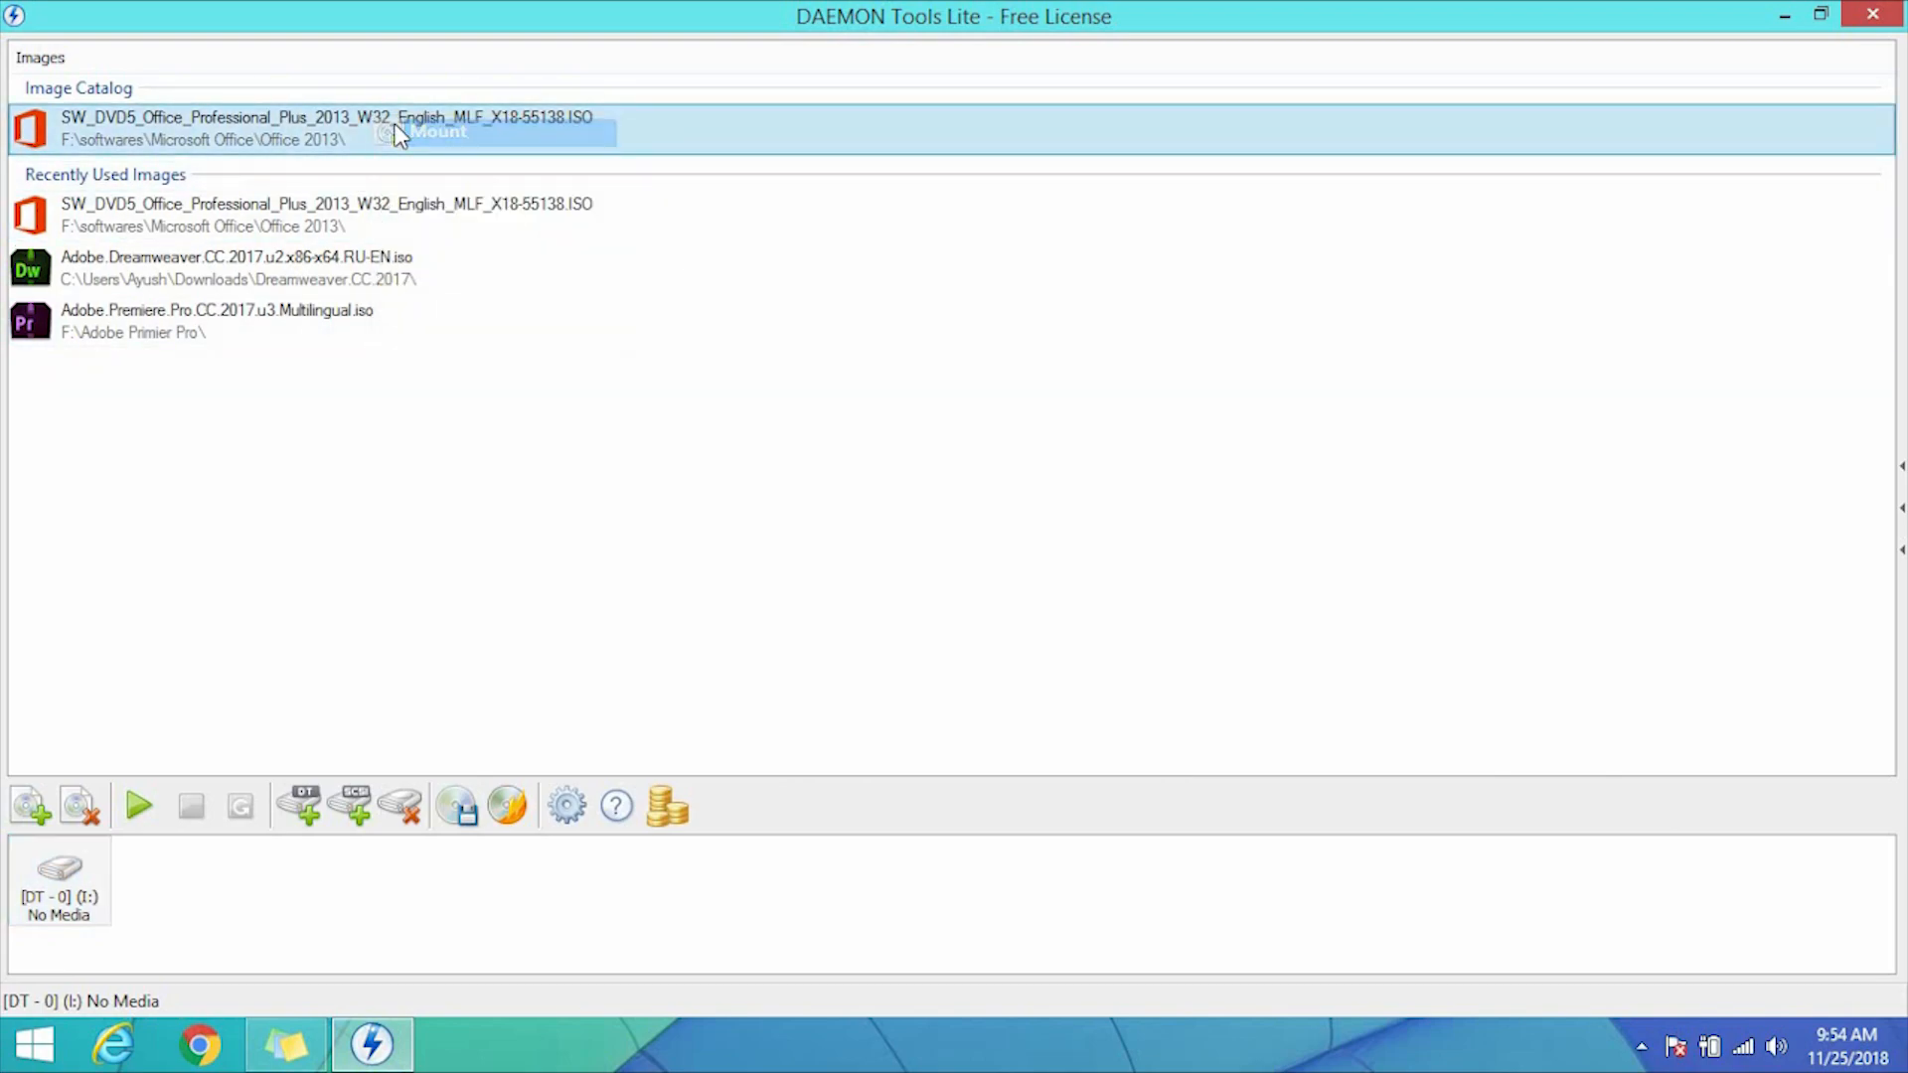
click(434, 132)
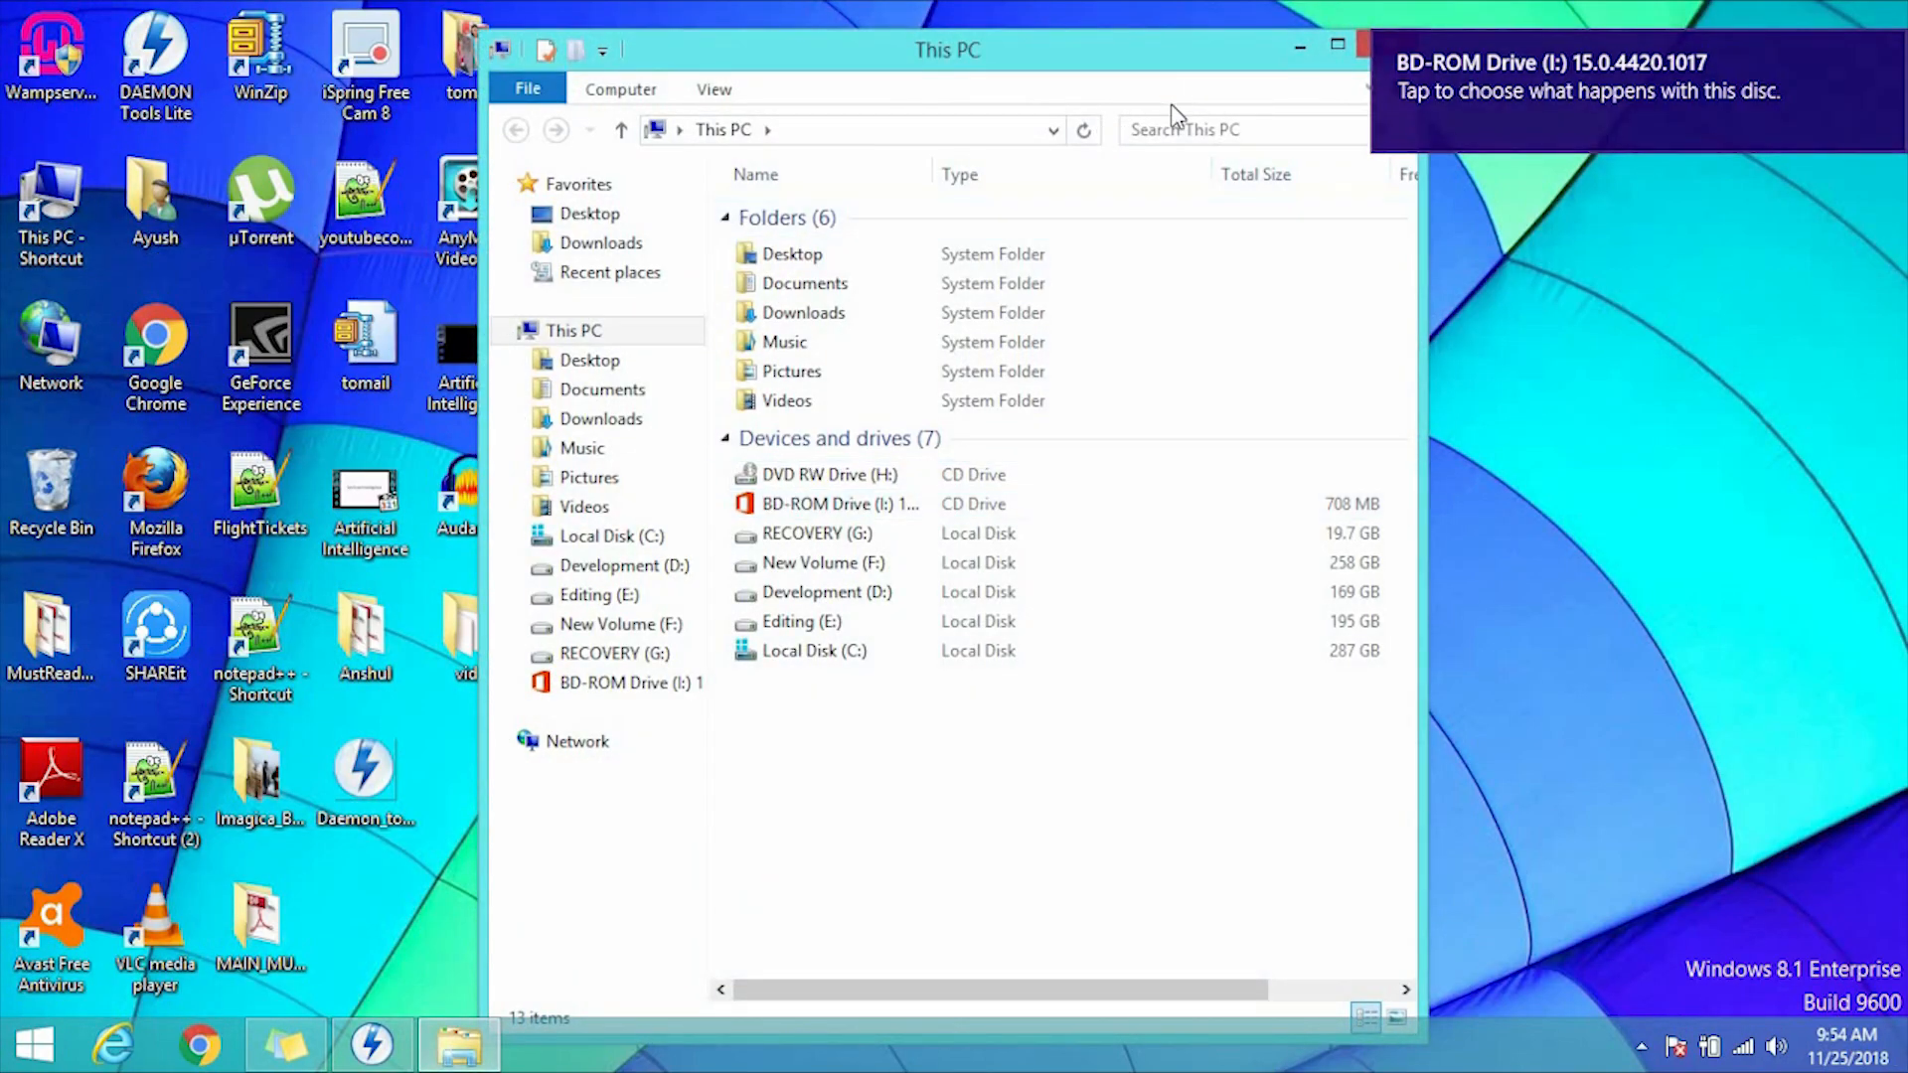
Maximize This PC and open the mounted BD-ROM Drive (I:).
click(1336, 48)
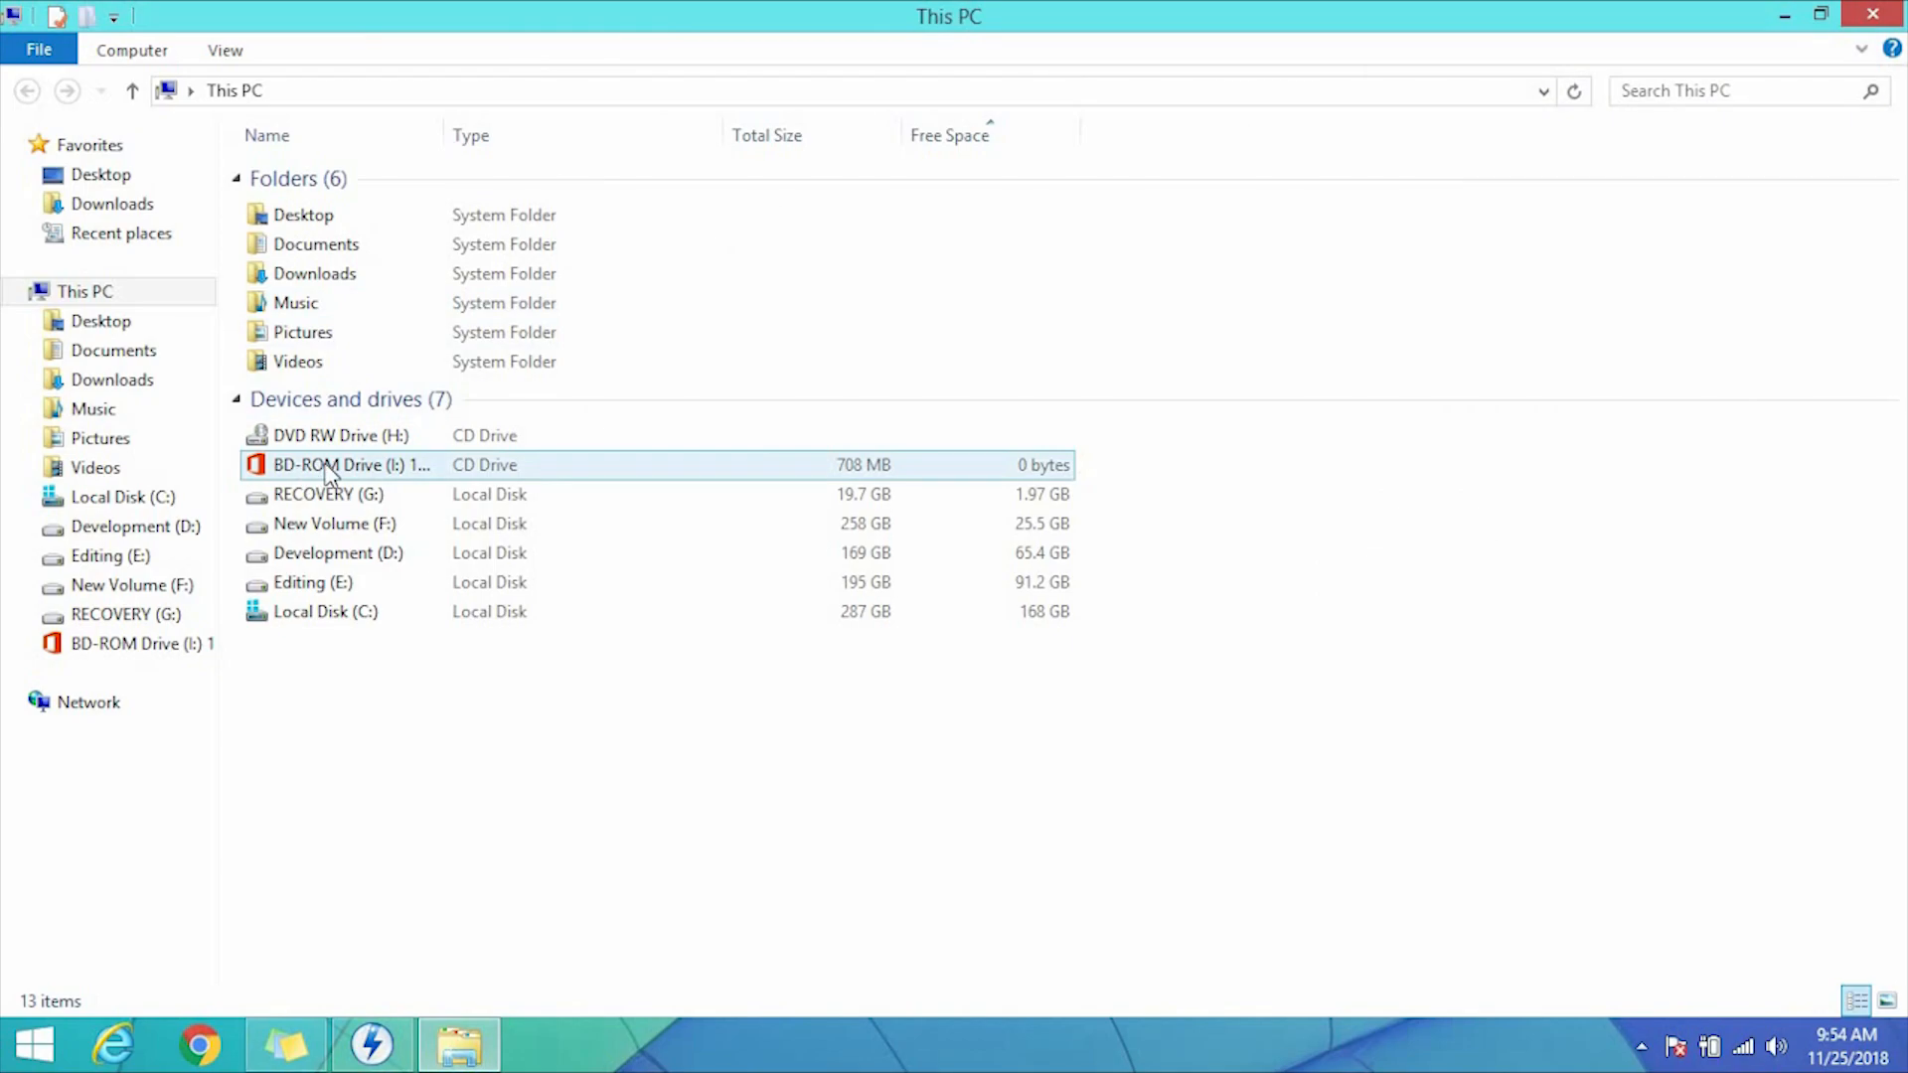
double_click(351, 465)
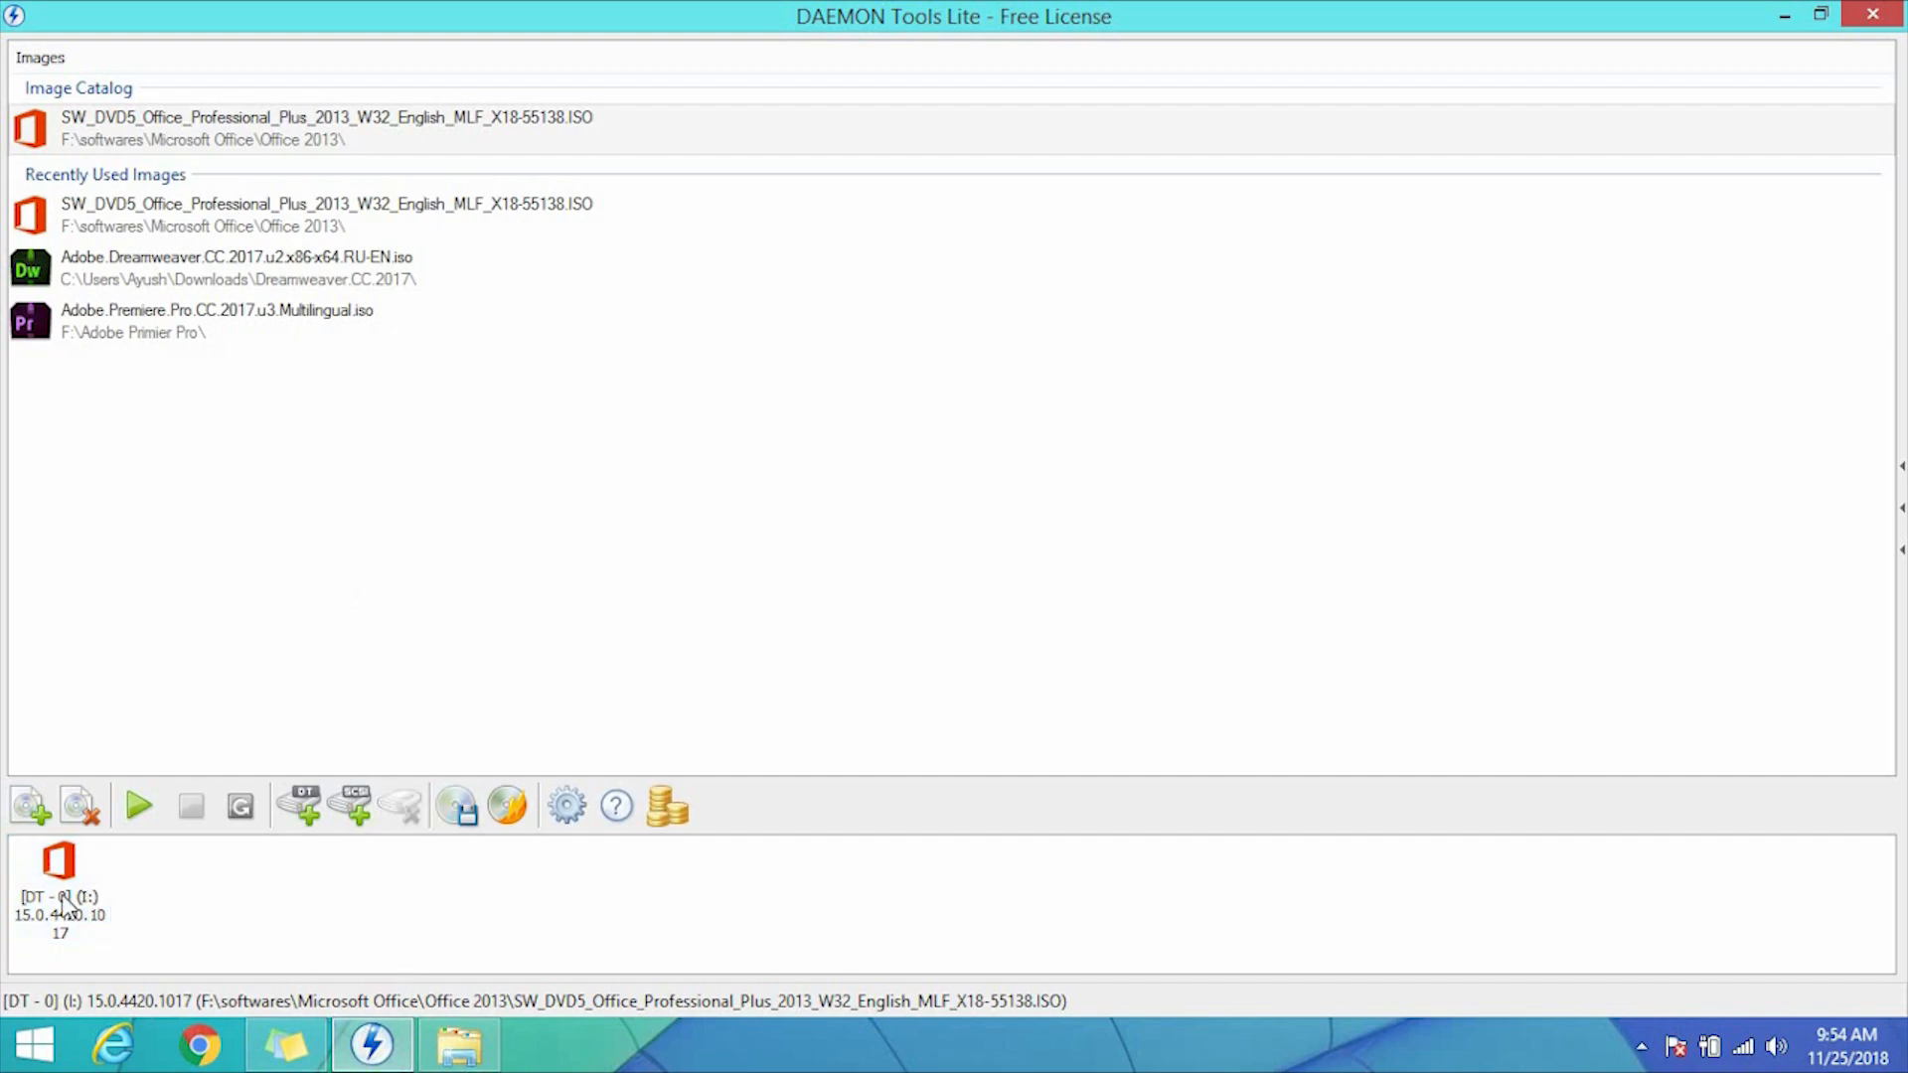
Unmount the Office image from drive I:, then remount the Office 2013 ISO.
right_click(59, 876)
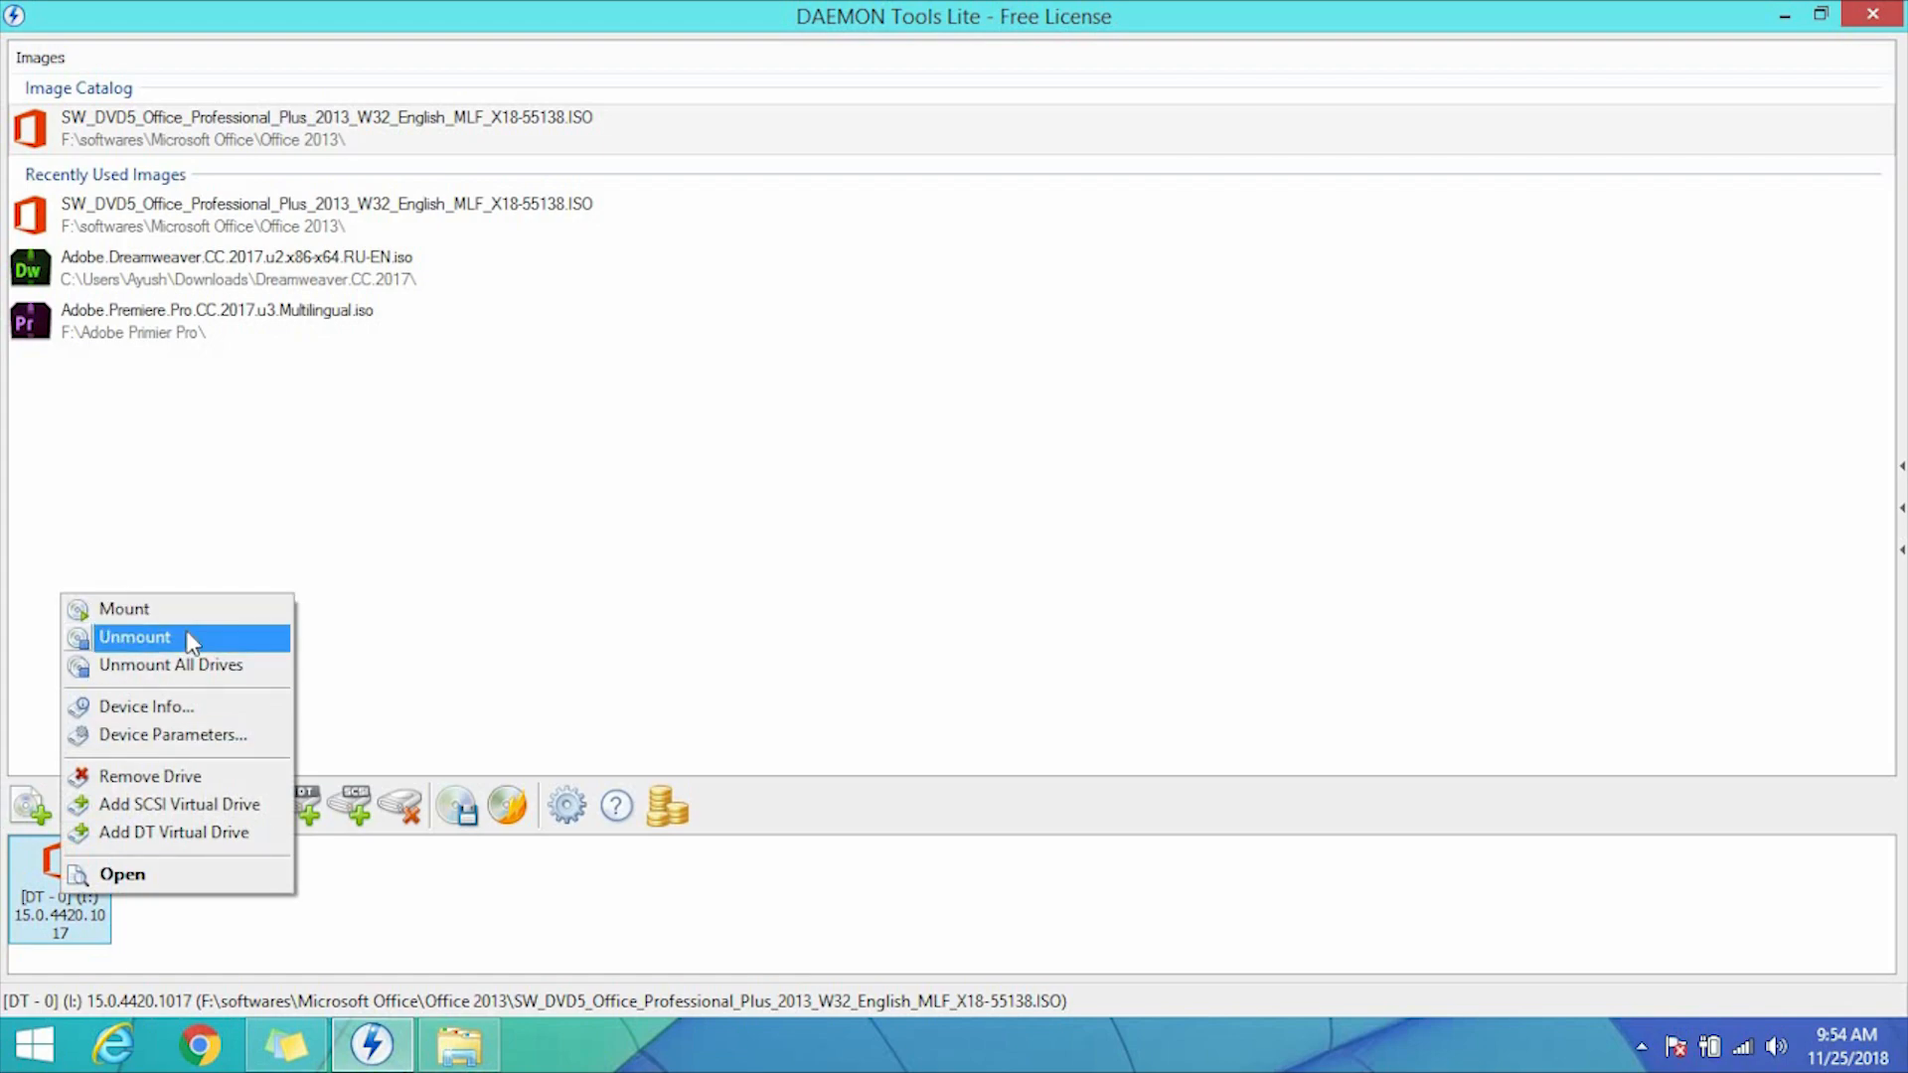
click(134, 636)
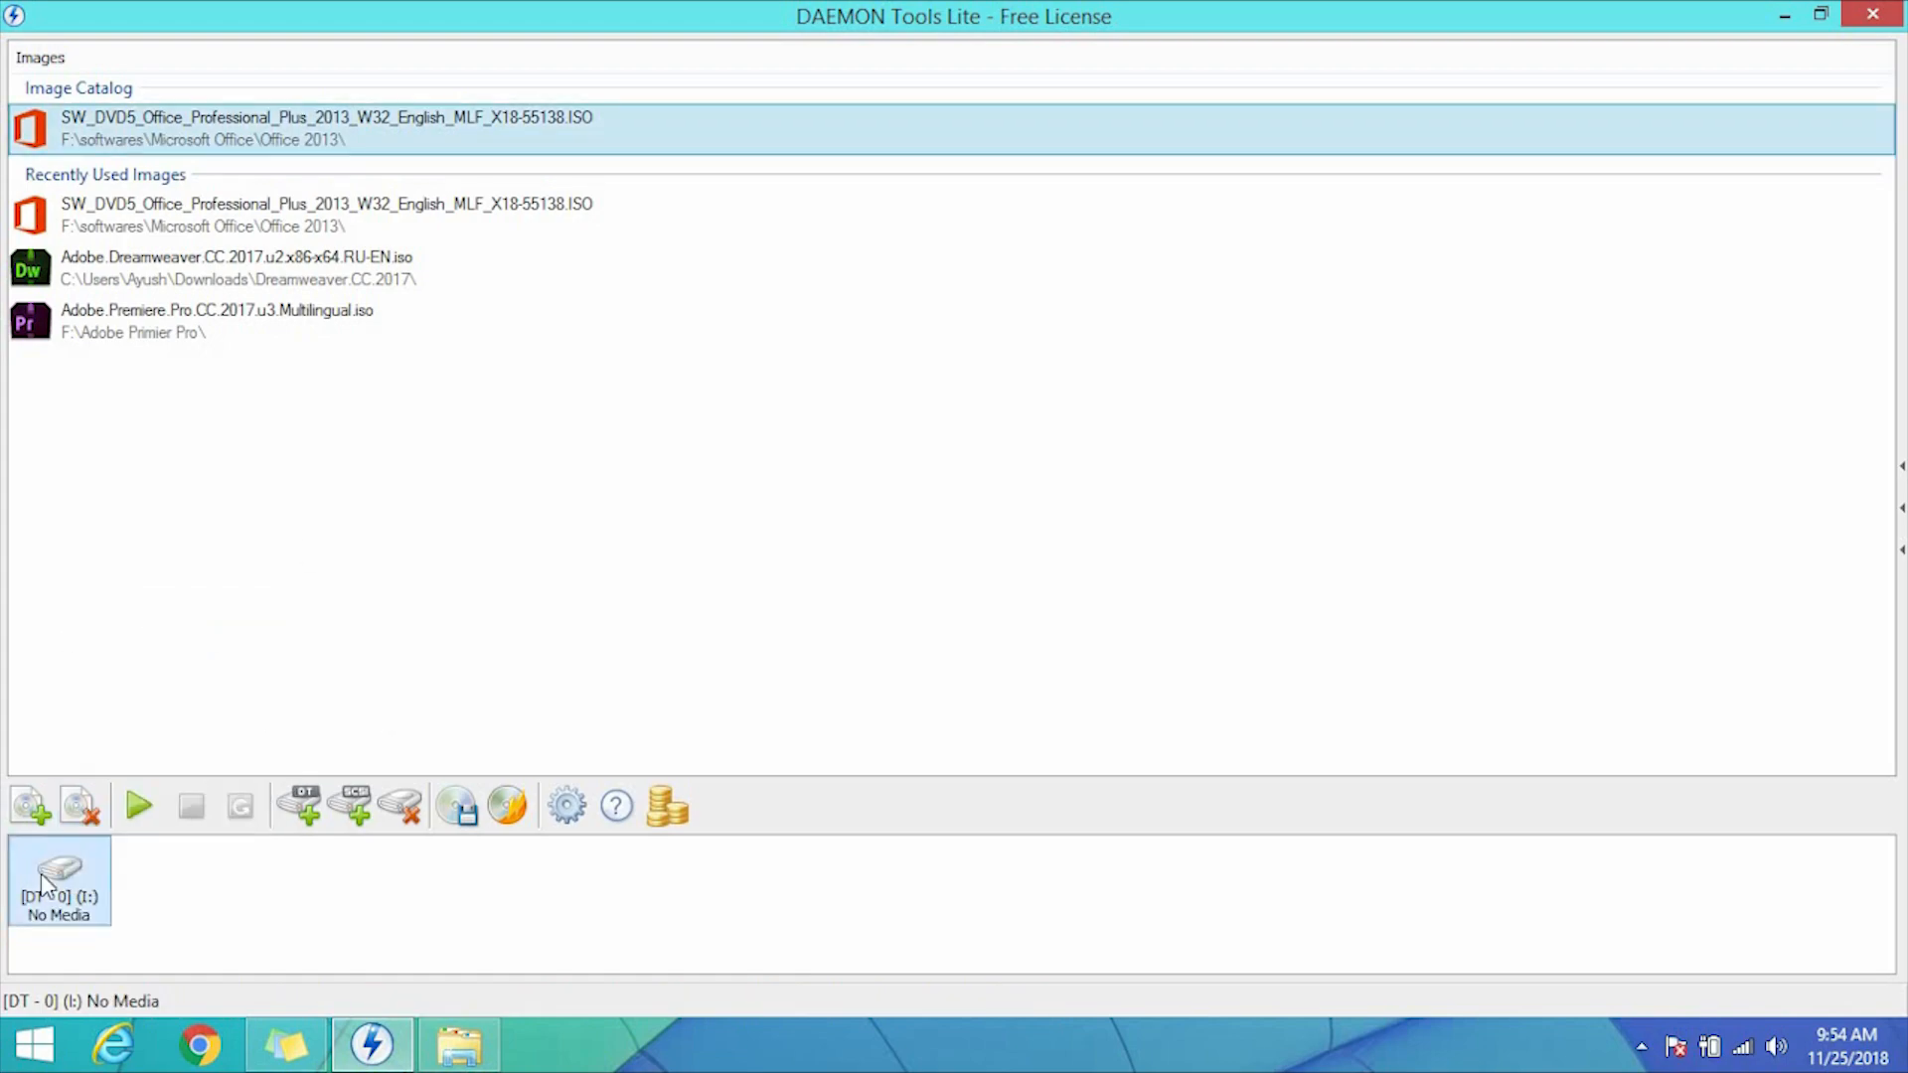
right_click(59, 881)
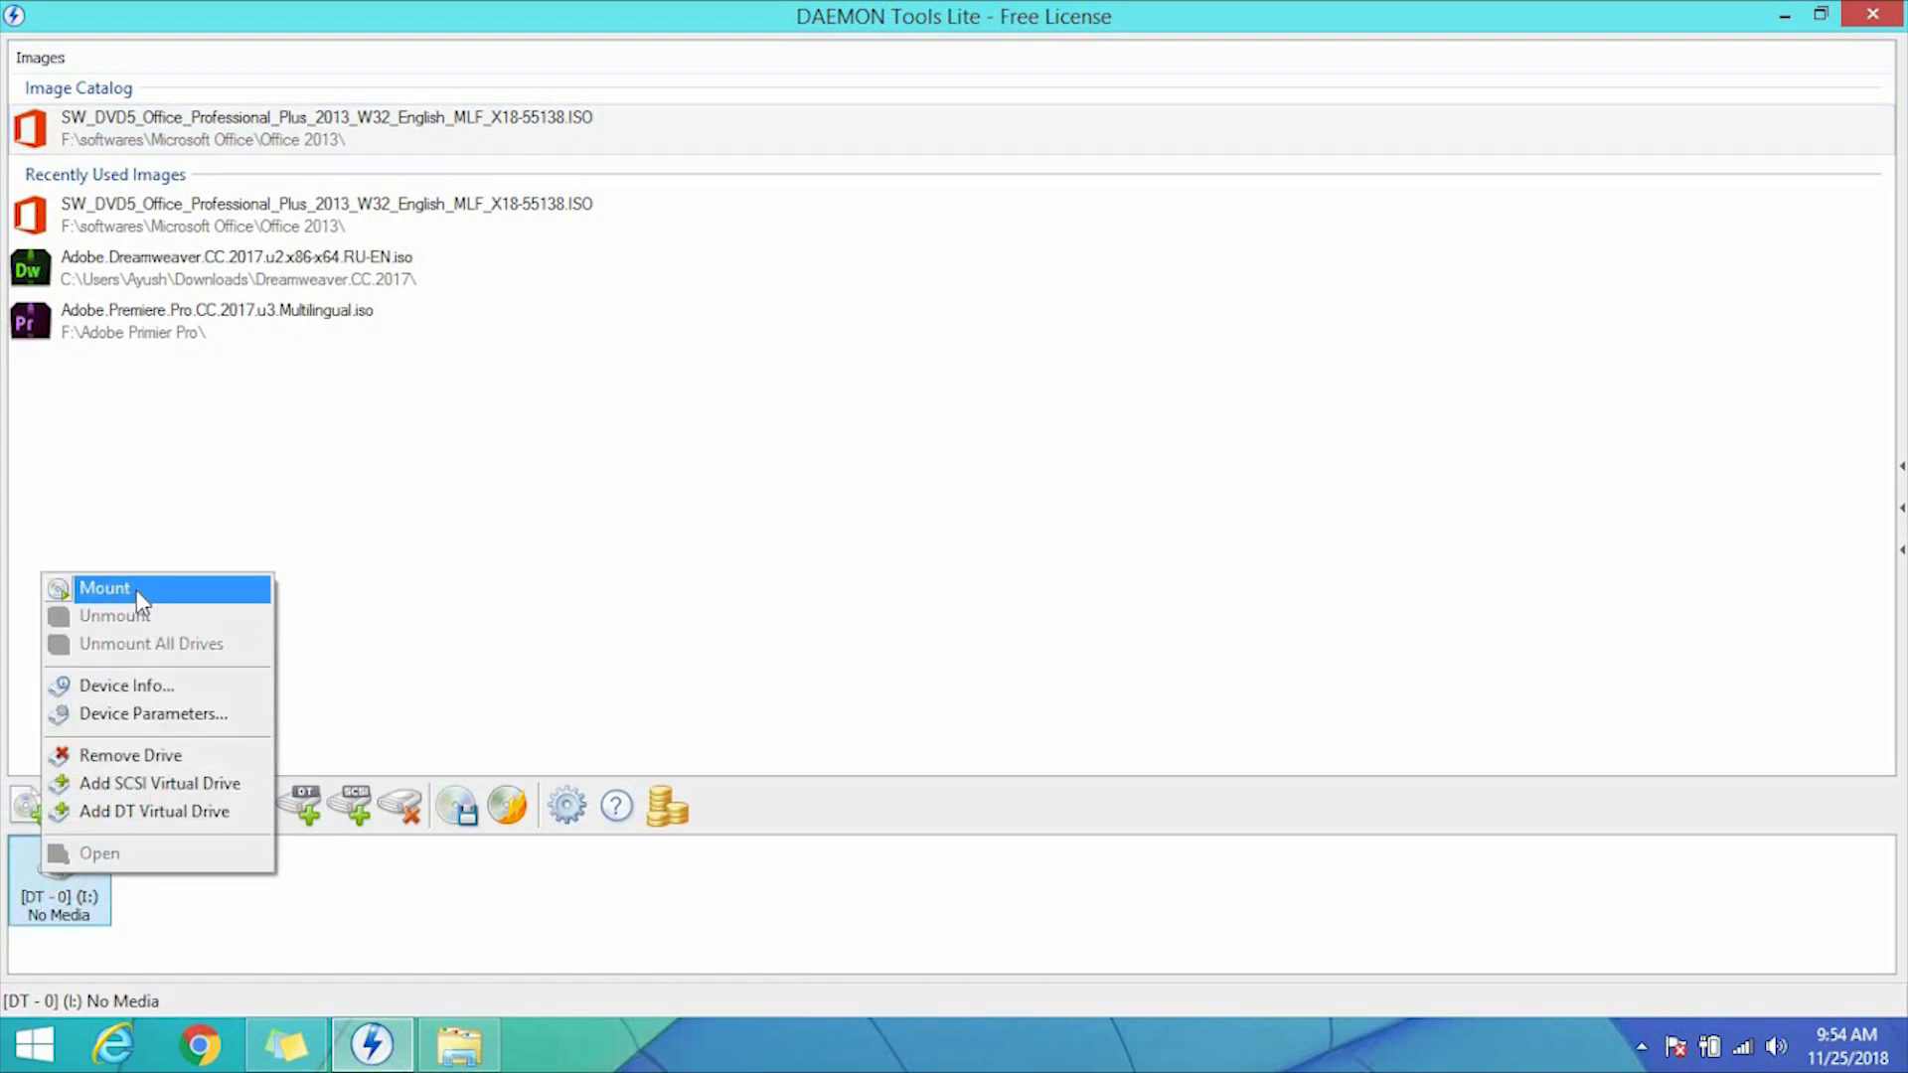
click(103, 588)
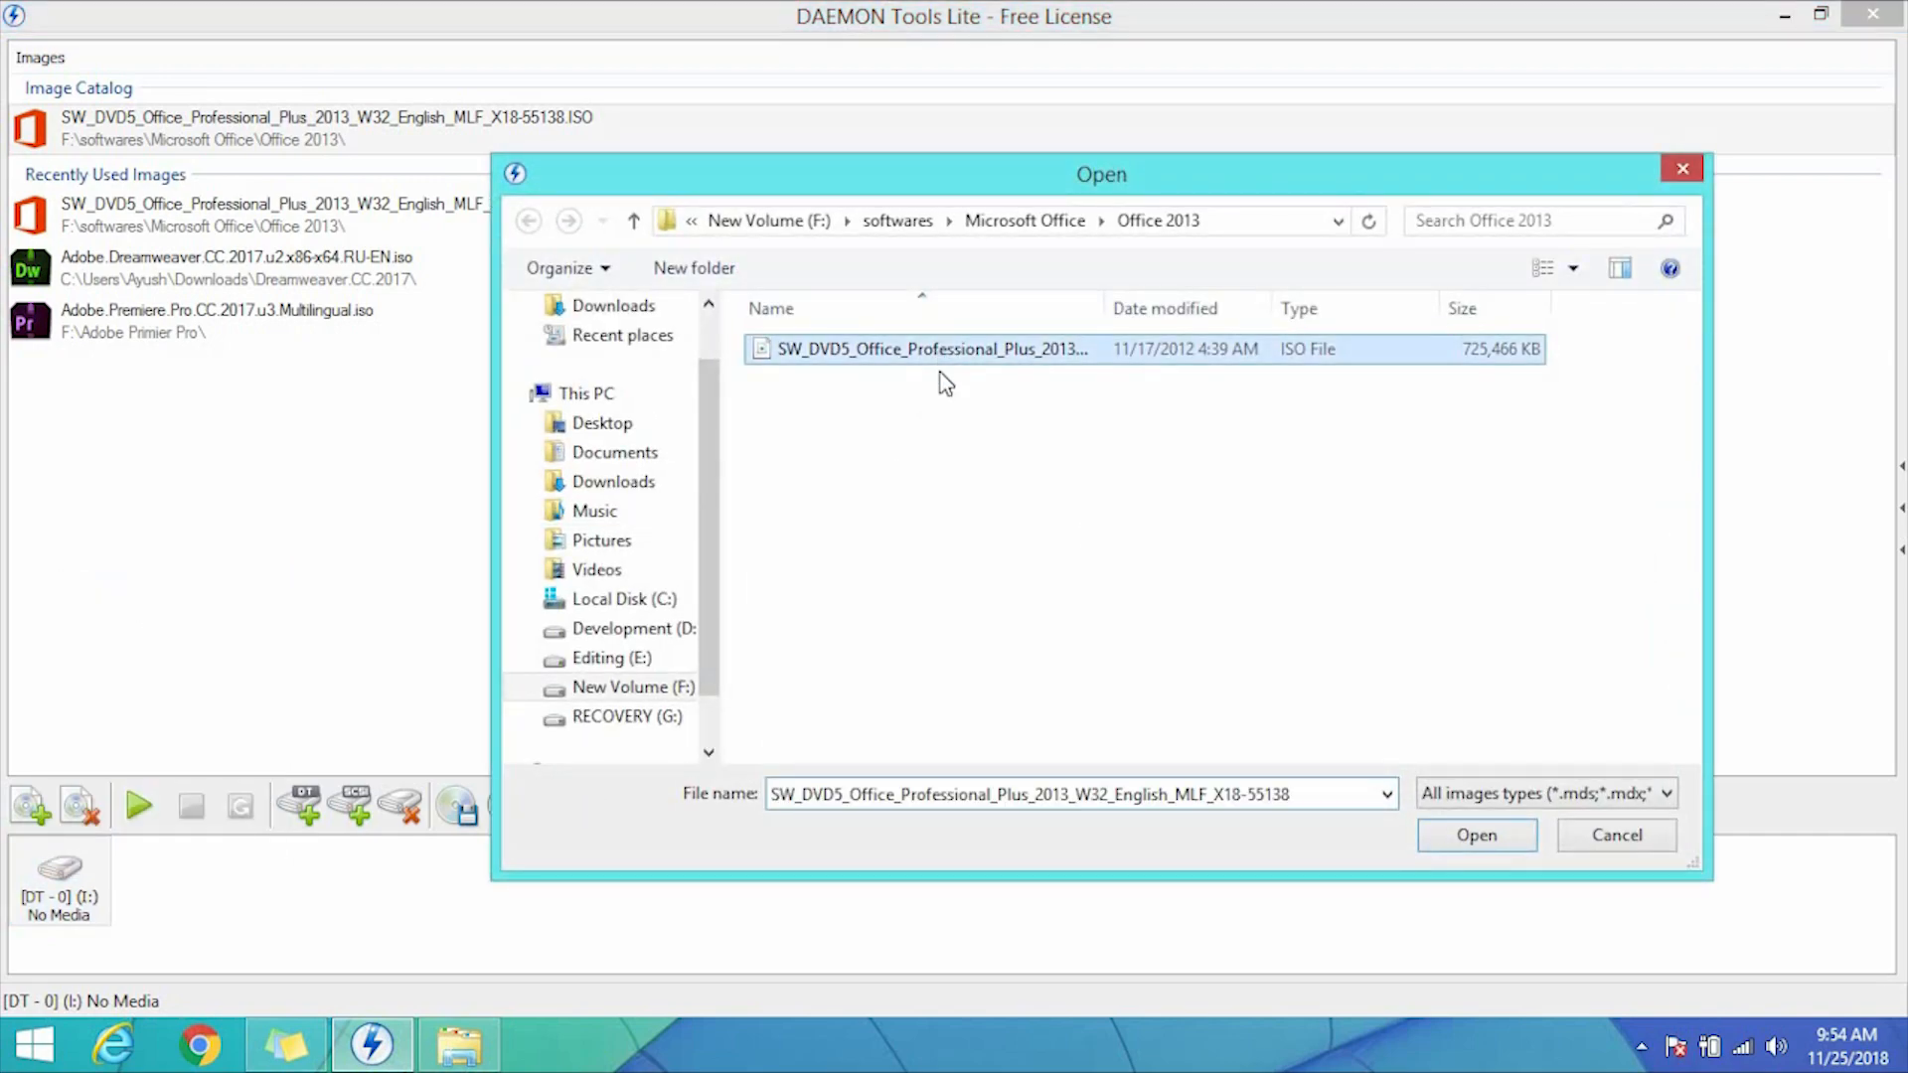
click(1476, 835)
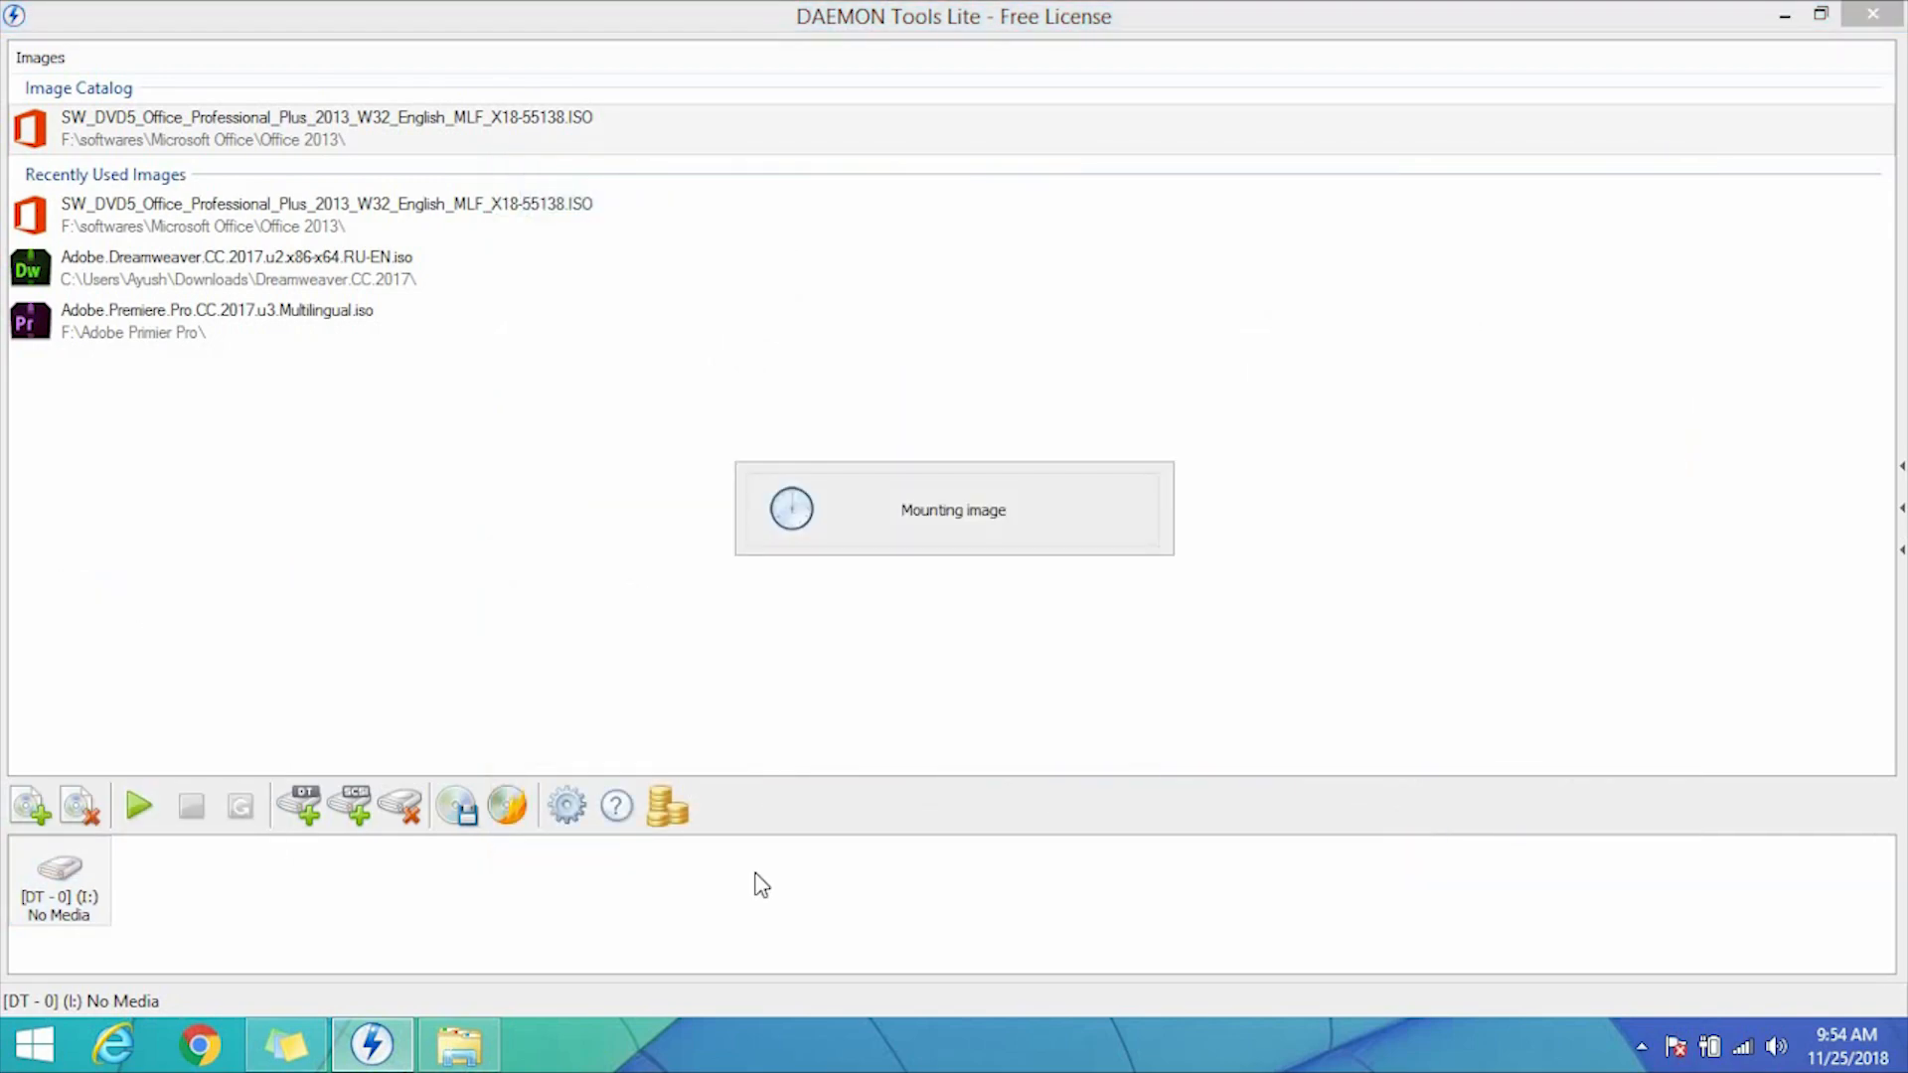
mouse_move(530, 651)
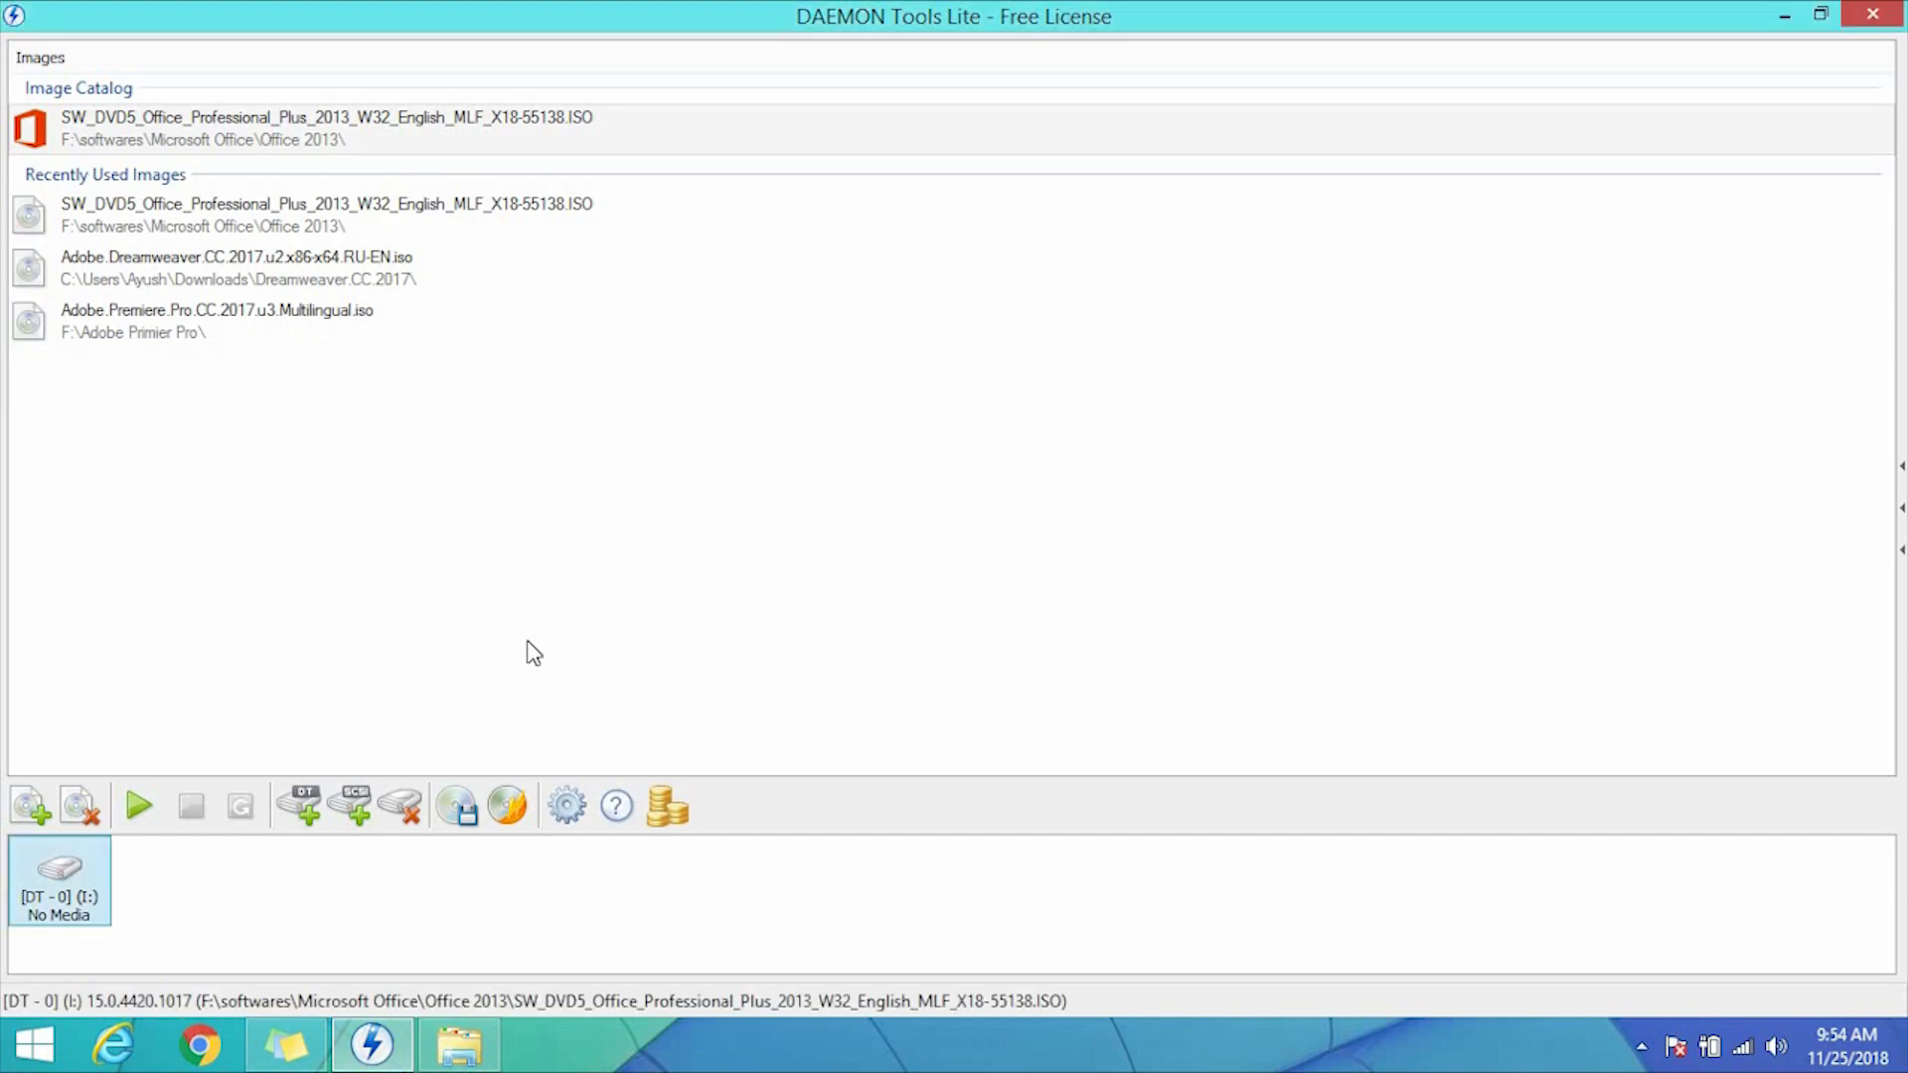
mouse_move(459, 1045)
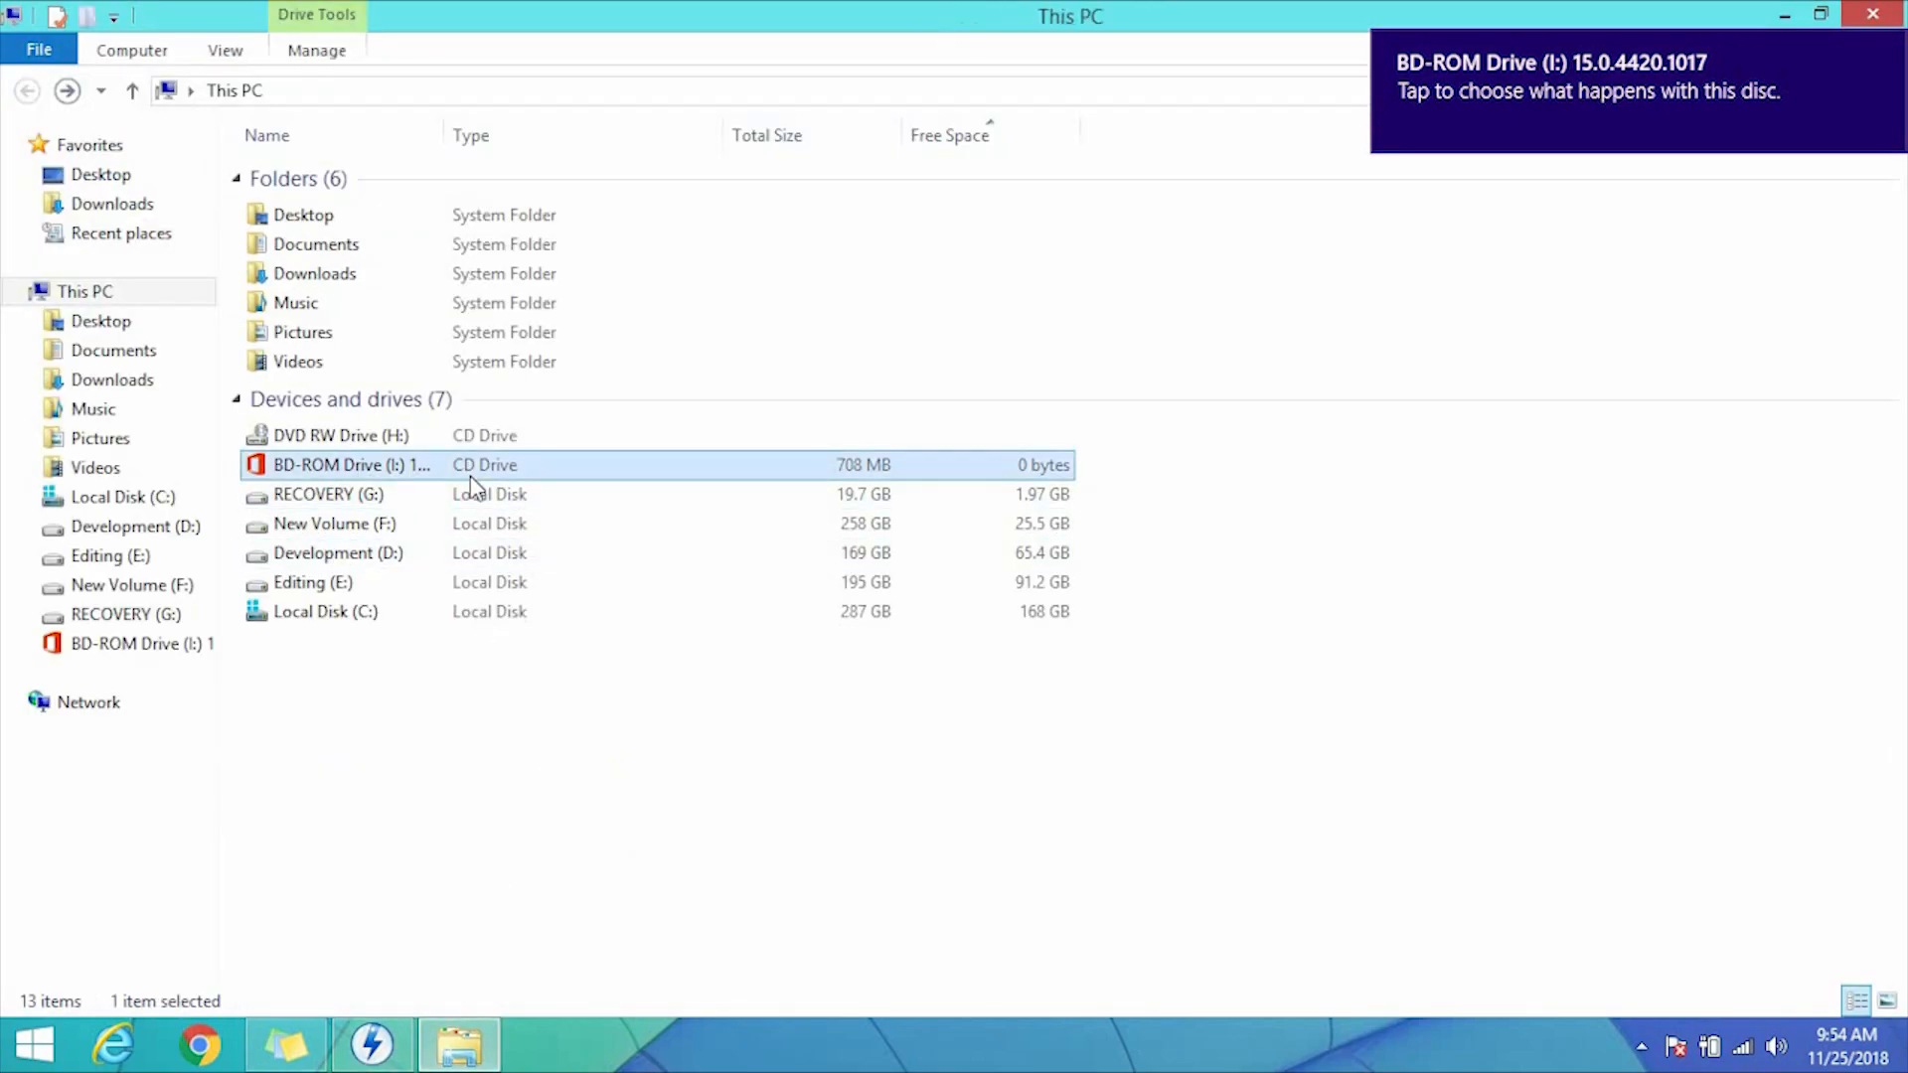
Open BD-ROM Drive (I:) in This PC to browse its setup files.
right_click(353, 465)
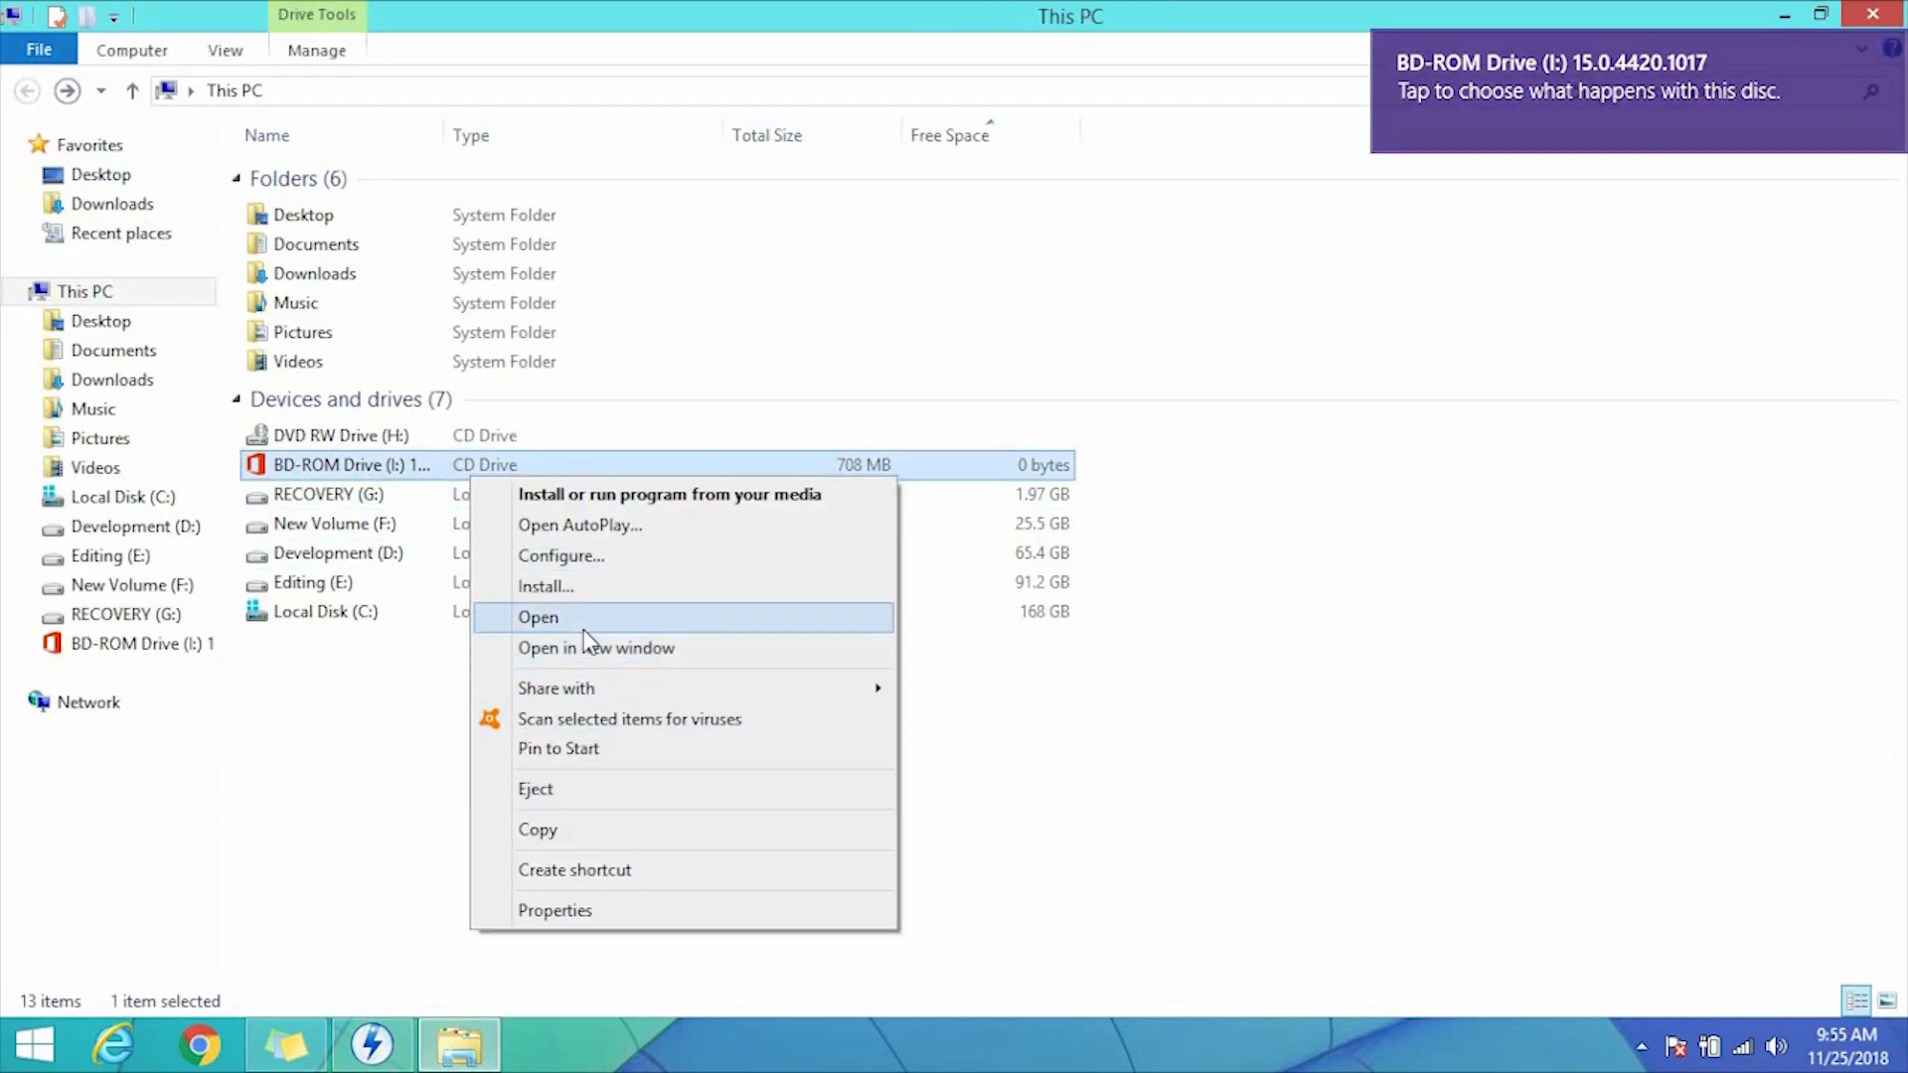
click(538, 618)
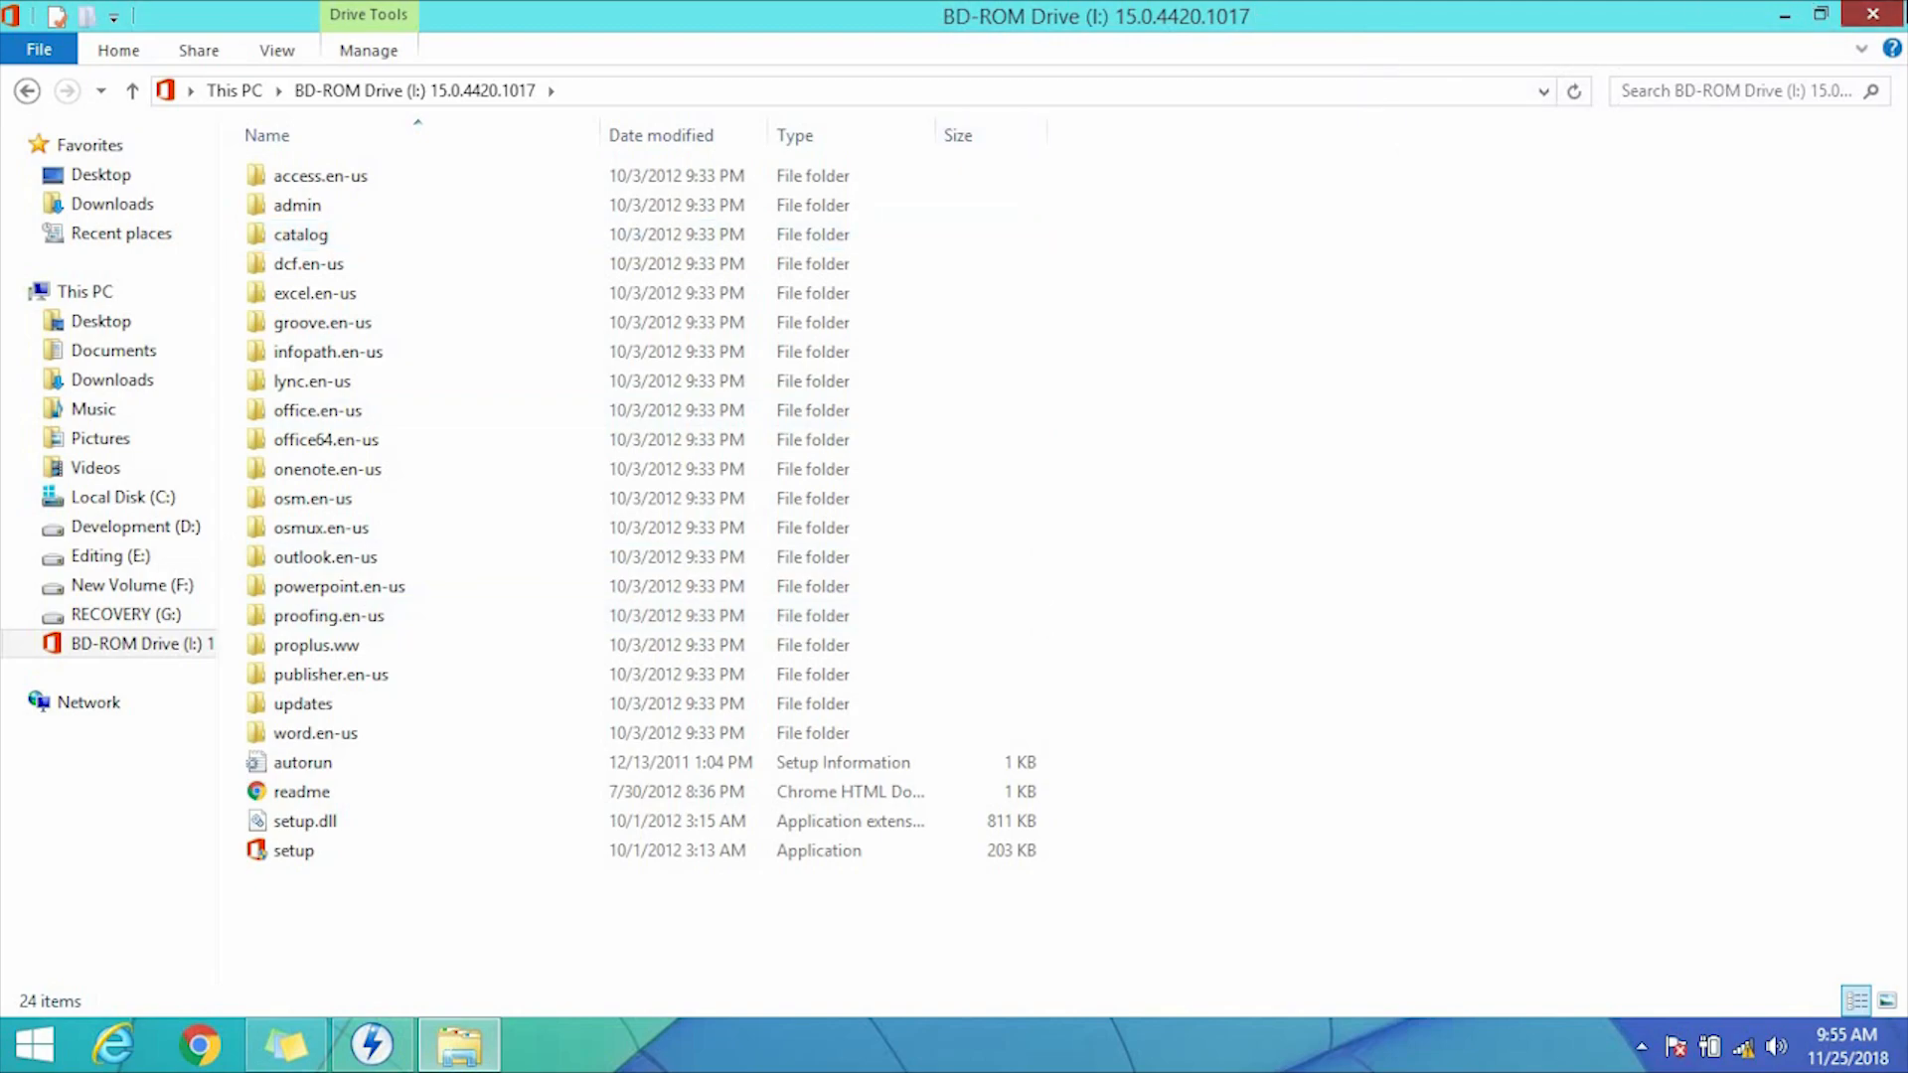
click(371, 1044)
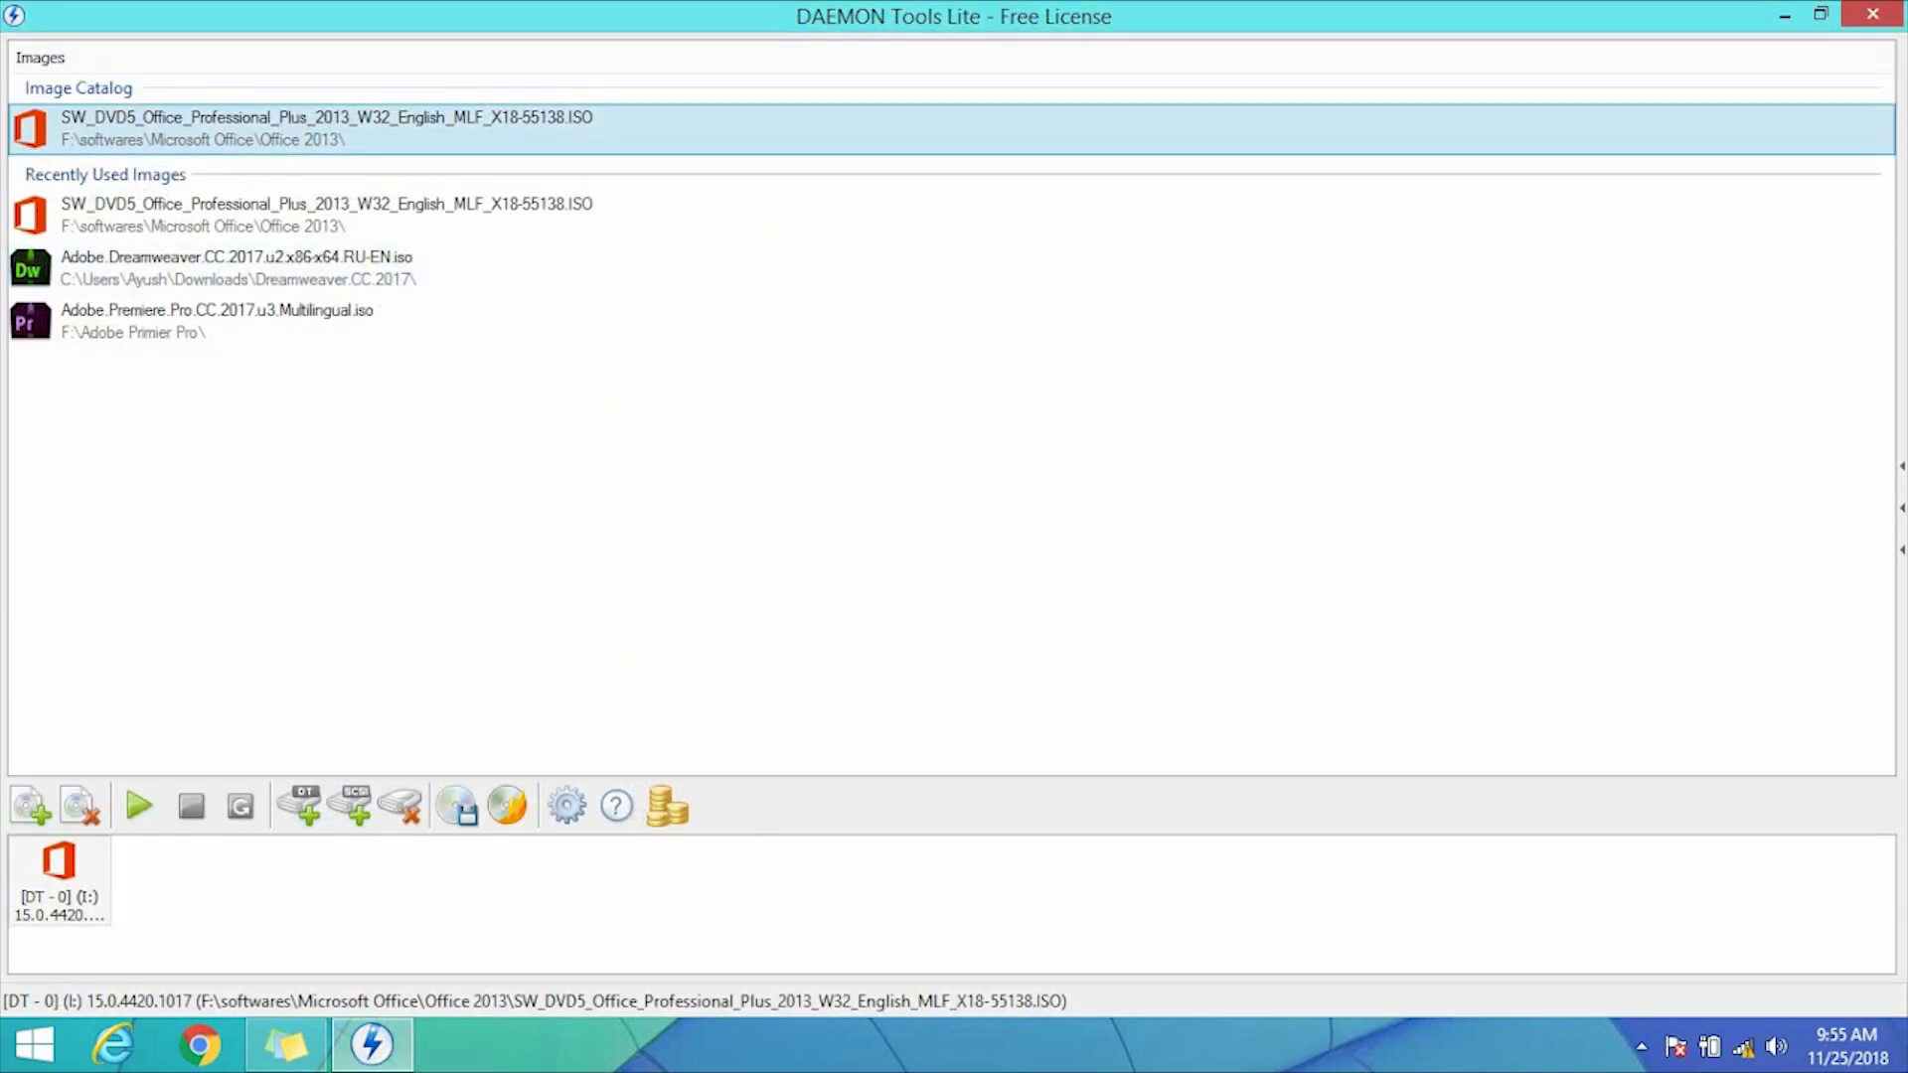